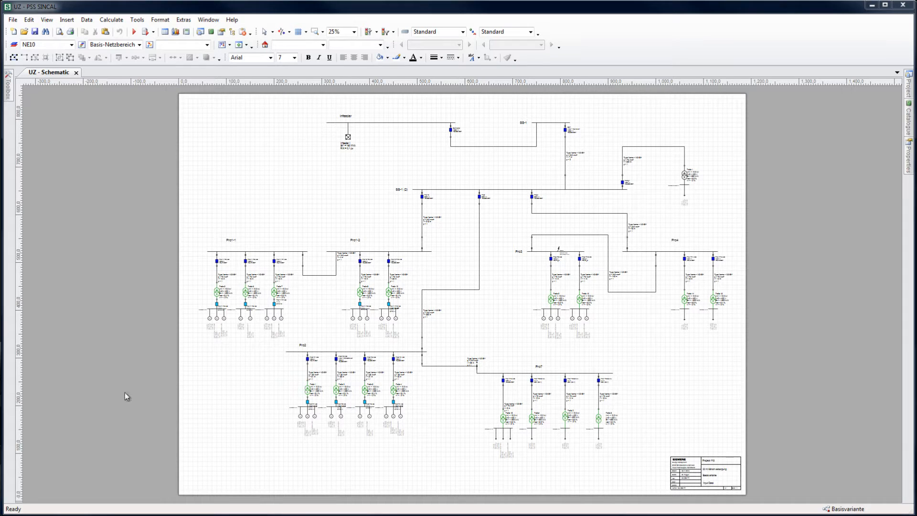
mouse_move(500, 319)
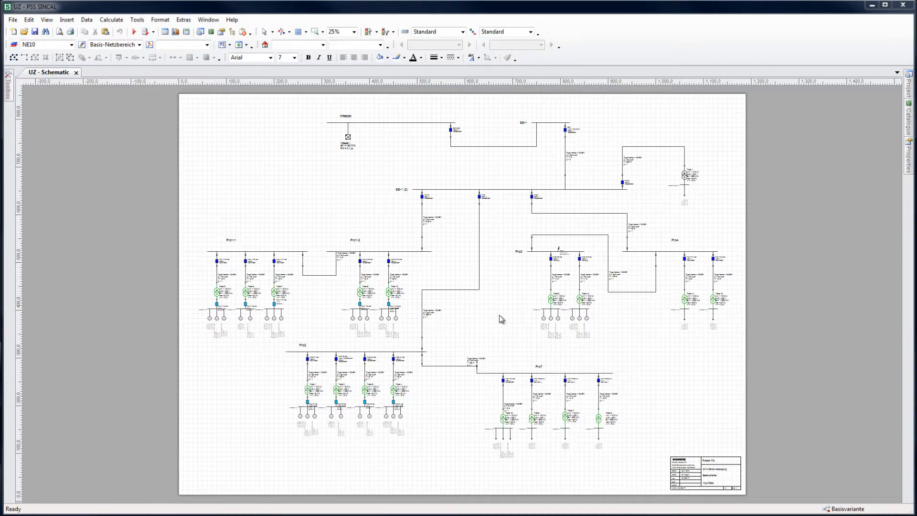
mouse_move(390, 358)
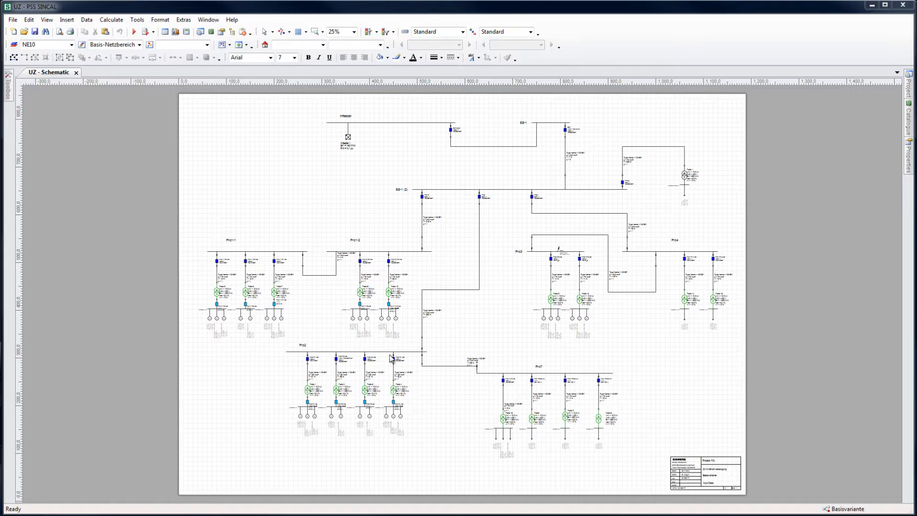
mouse_move(305, 331)
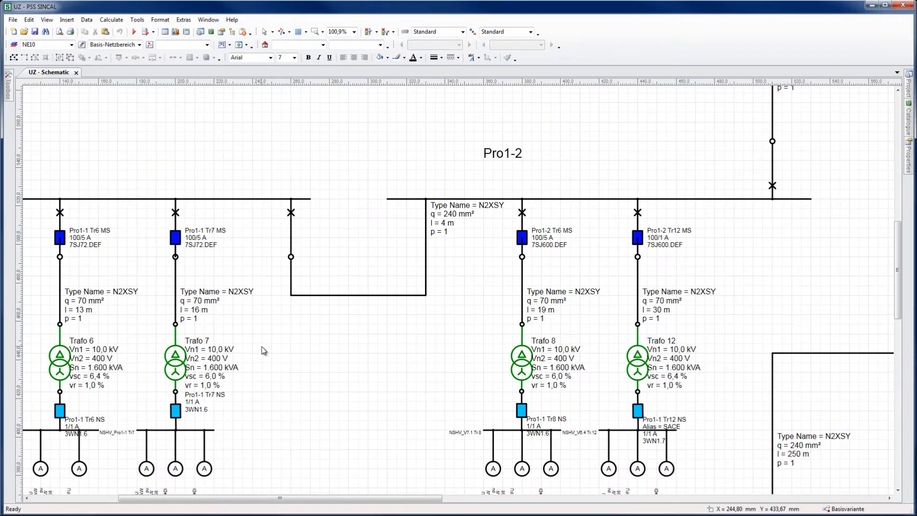
scroll("left", 3)
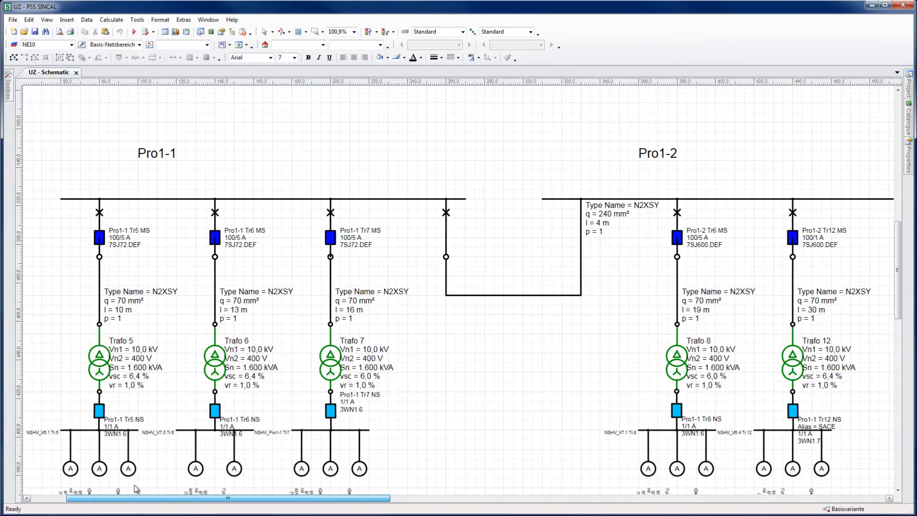
right_click(407, 211)
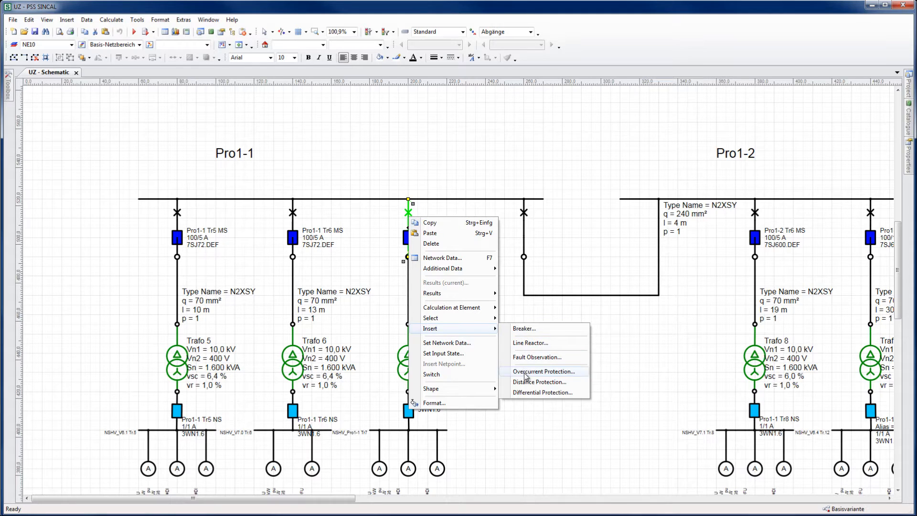
left_click(544, 371)
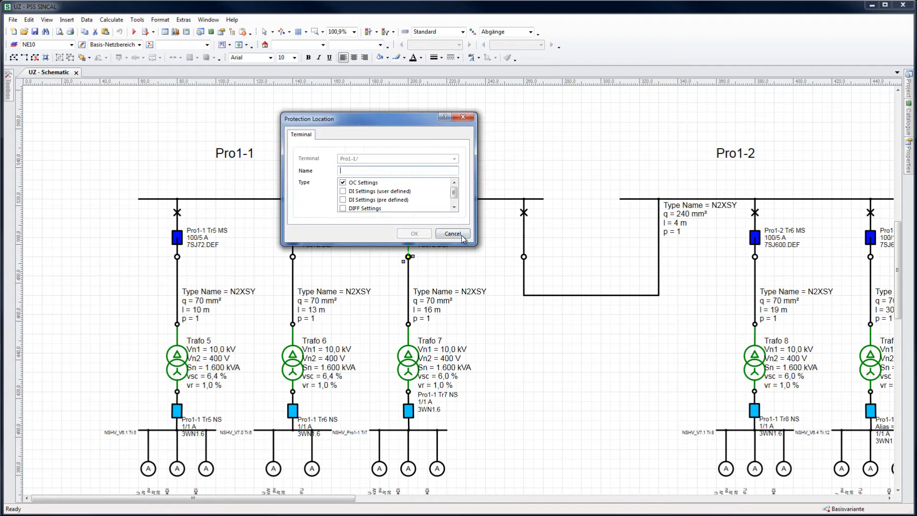
left_click(452, 233)
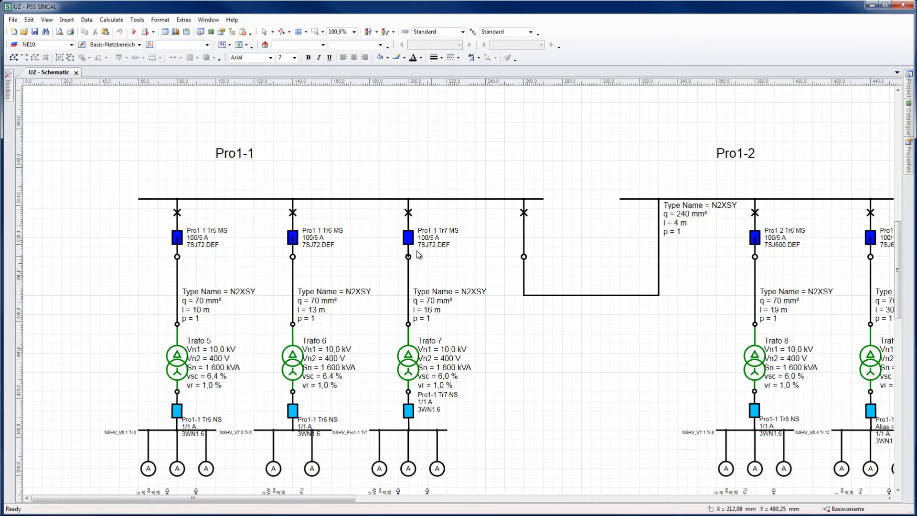
Step: Open the Pro1-1 Tr7 MS device data and review its 100/5 A current transformer details
double_click(407, 238)
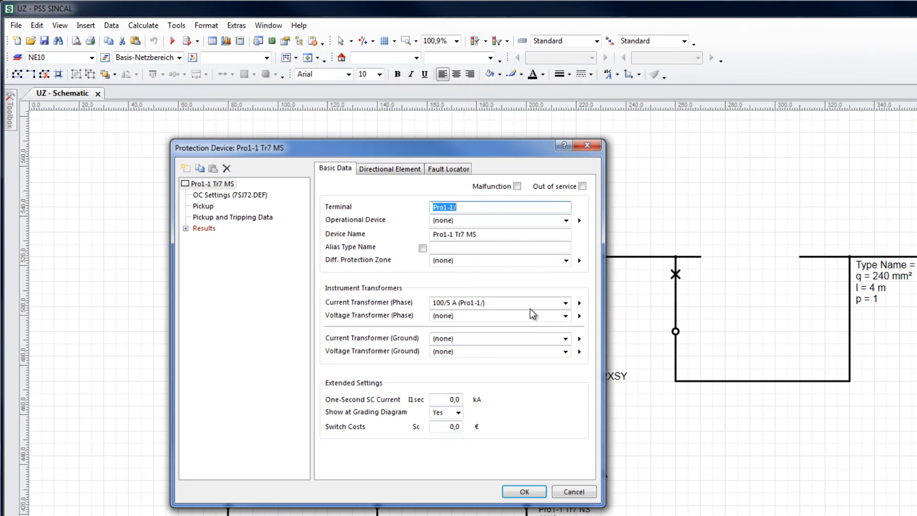
mouse_move(595, 330)
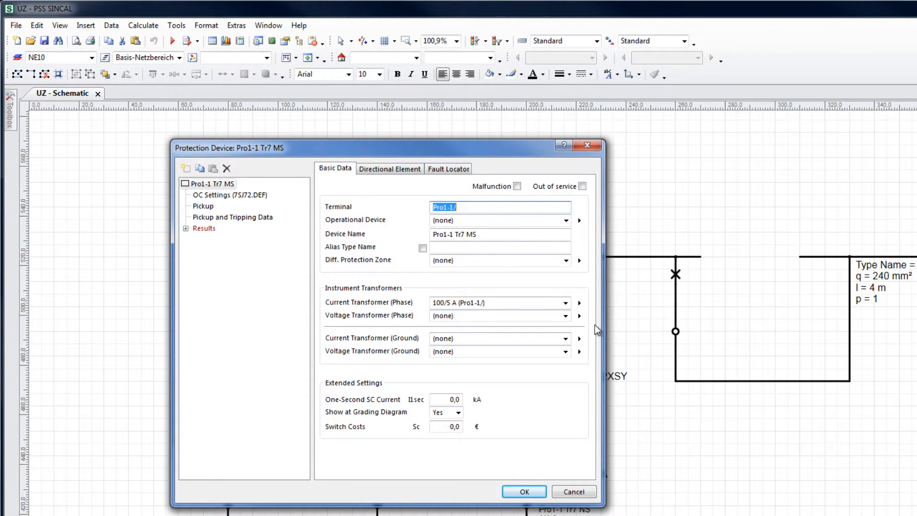
left_click(580, 302)
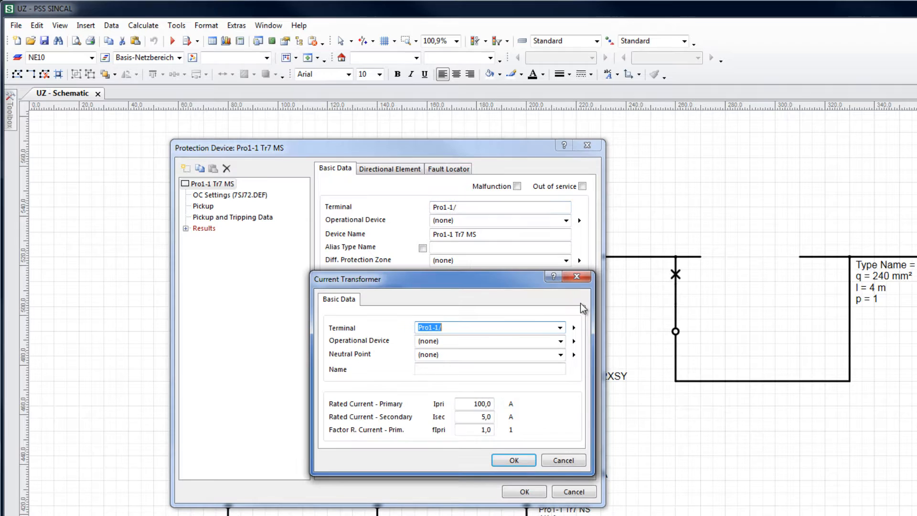
left_click(513, 460)
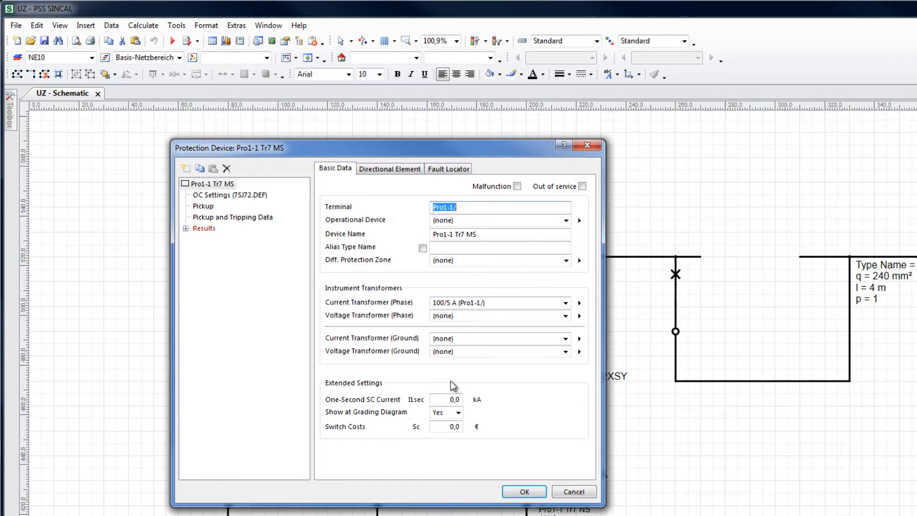
Step: Show the 7SJ72.DEF overcurrent settings and browse the OC protection device database categories
left_click(230, 195)
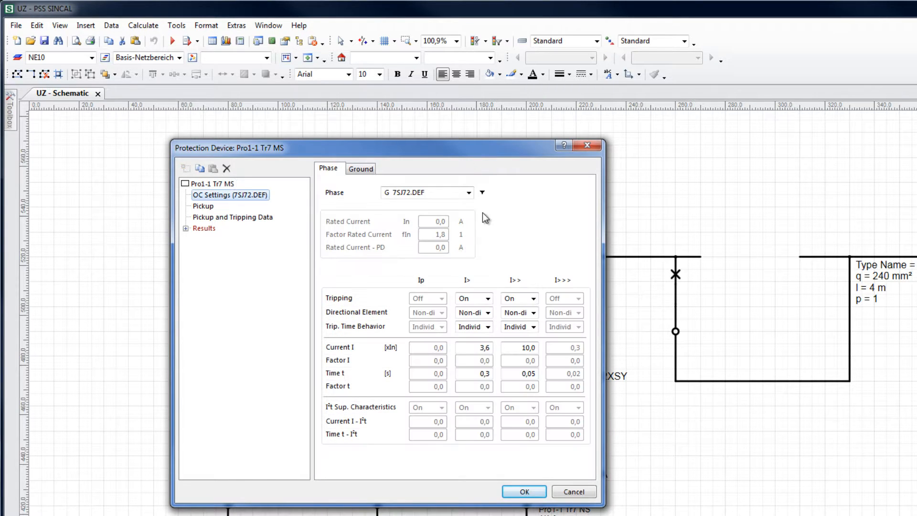
left_click(480, 192)
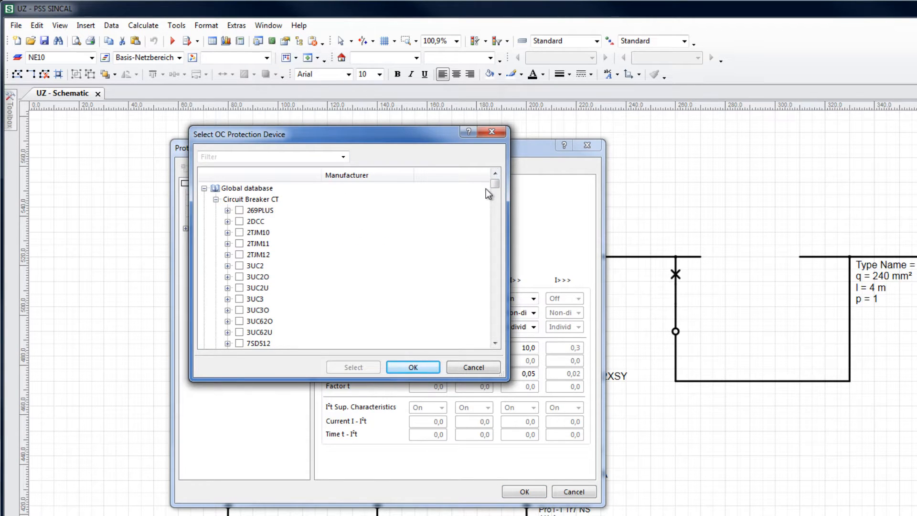
scroll("down", 3)
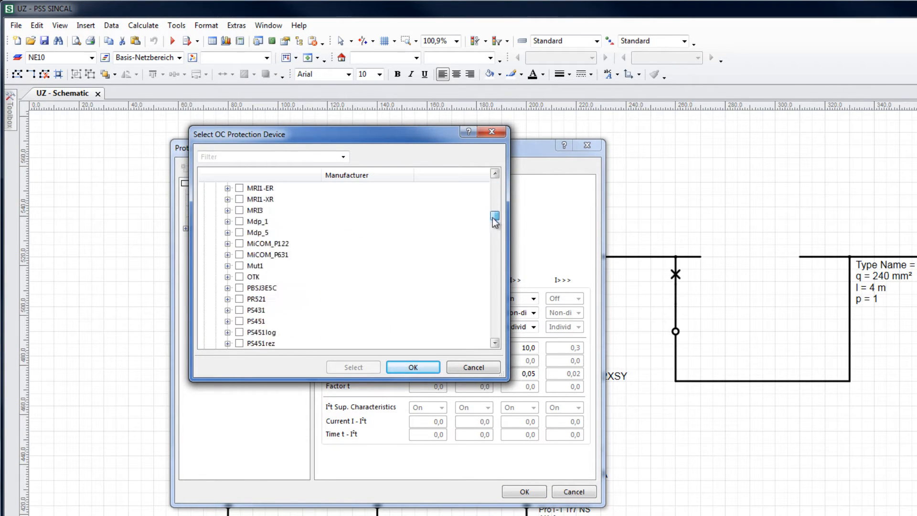
scroll("down", 3)
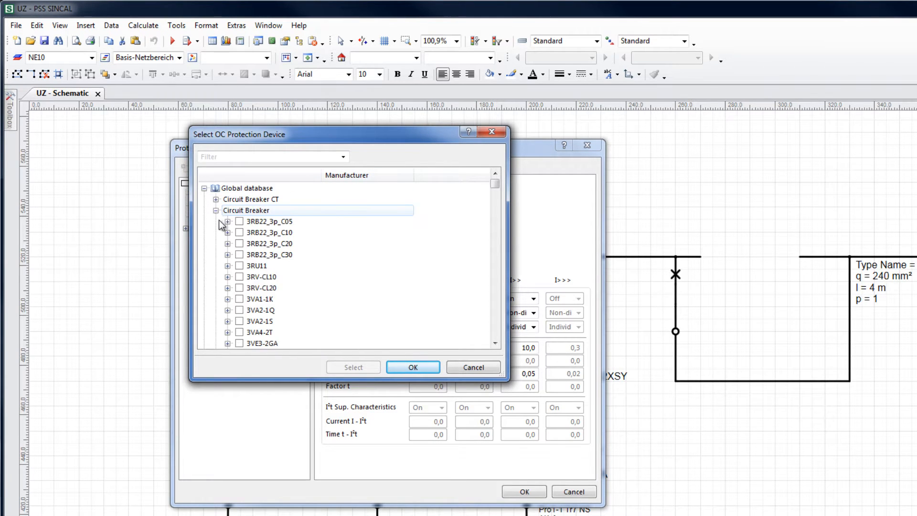
left_click(216, 210)
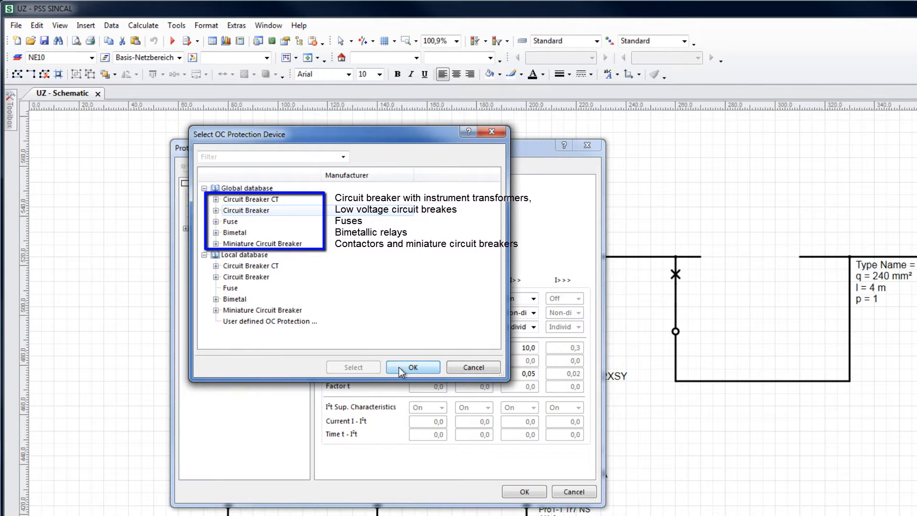
left_click(412, 367)
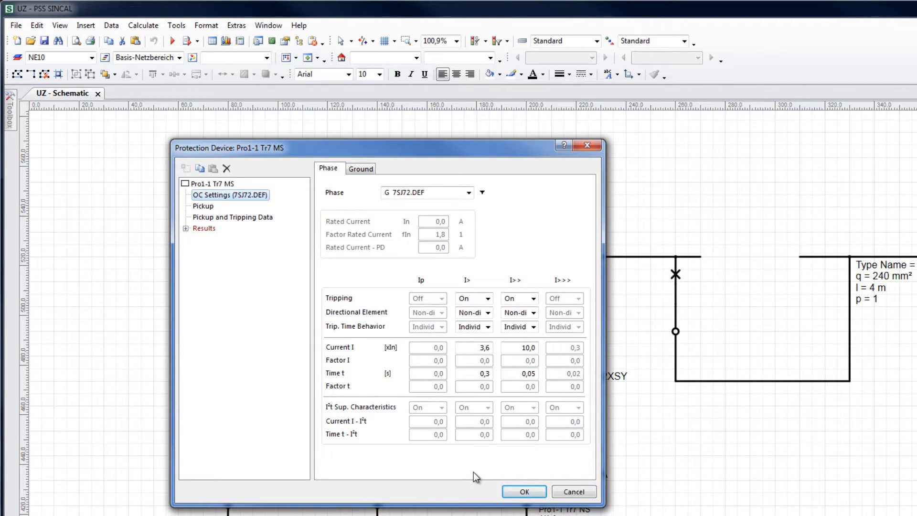
left_click(428, 280)
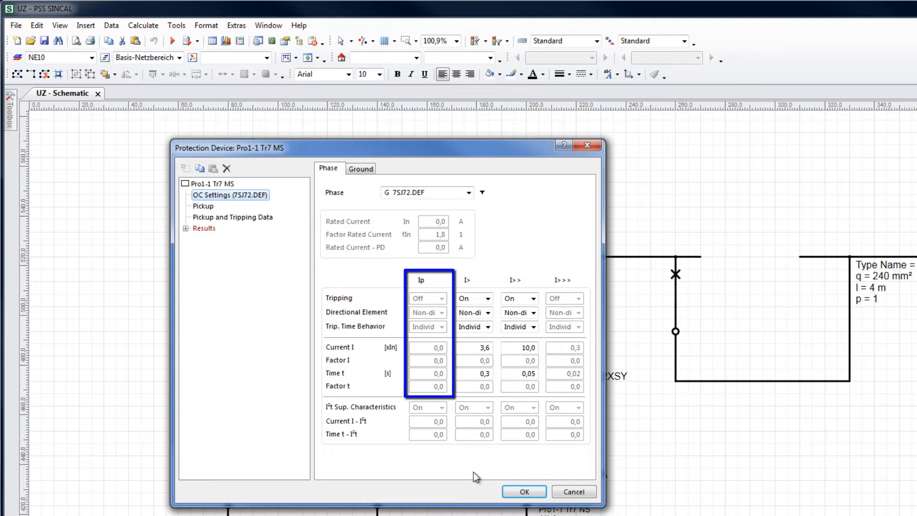
left_click(474, 386)
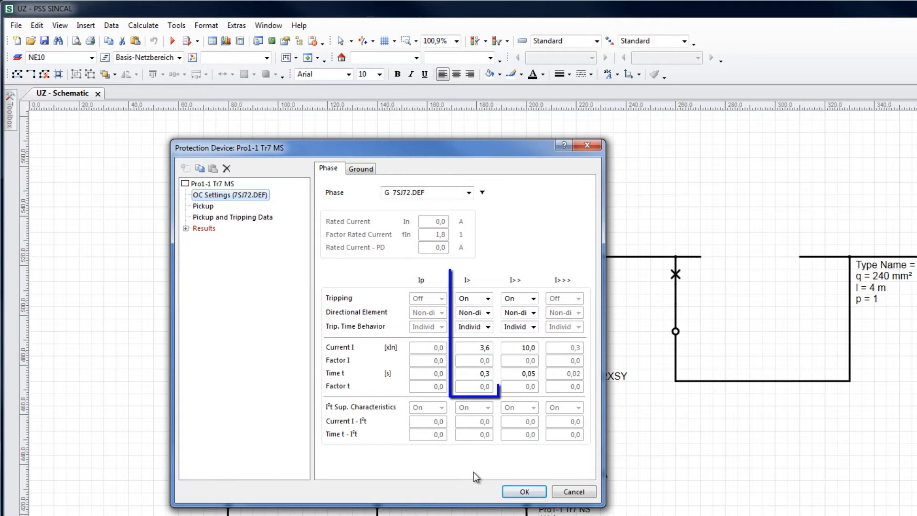
left_click(473, 279)
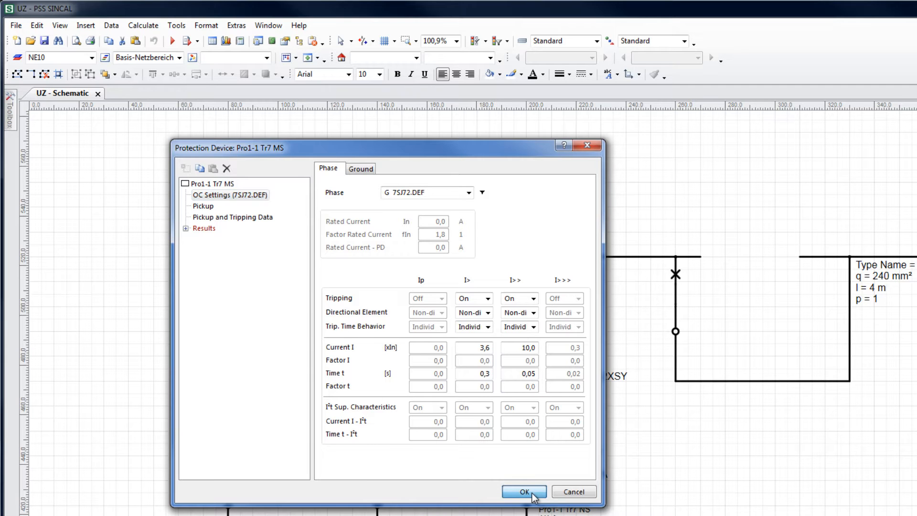
Step: Accept the device settings and plot the Pro1-1 Tr7 MS tripping characteristic on a diagram page
left_click(520, 491)
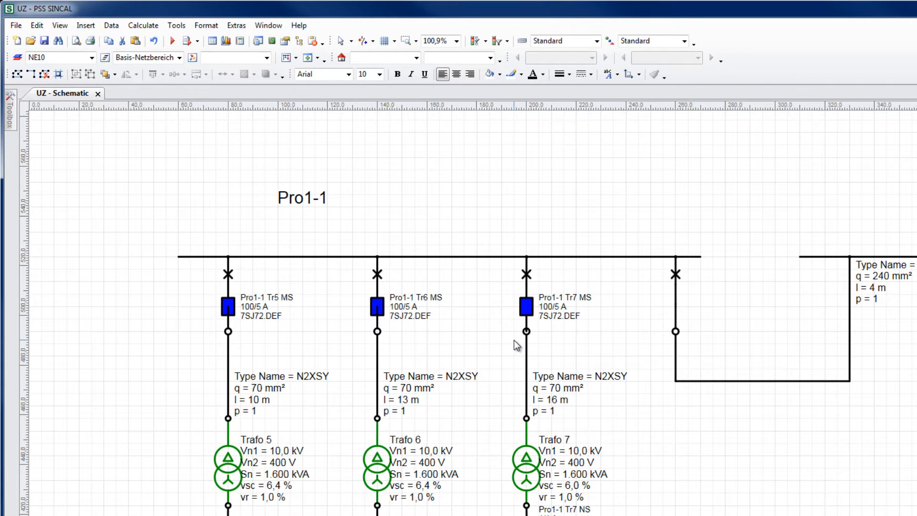
right_click(523, 307)
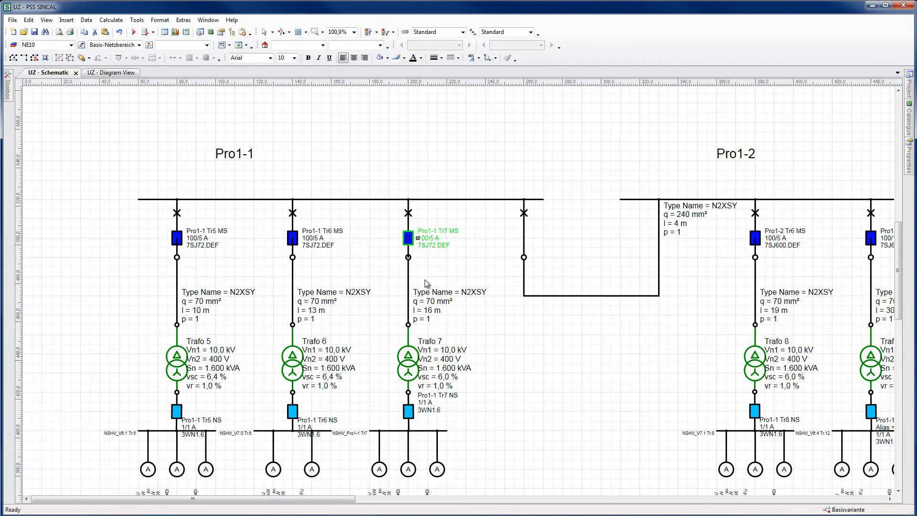
left_click(109, 72)
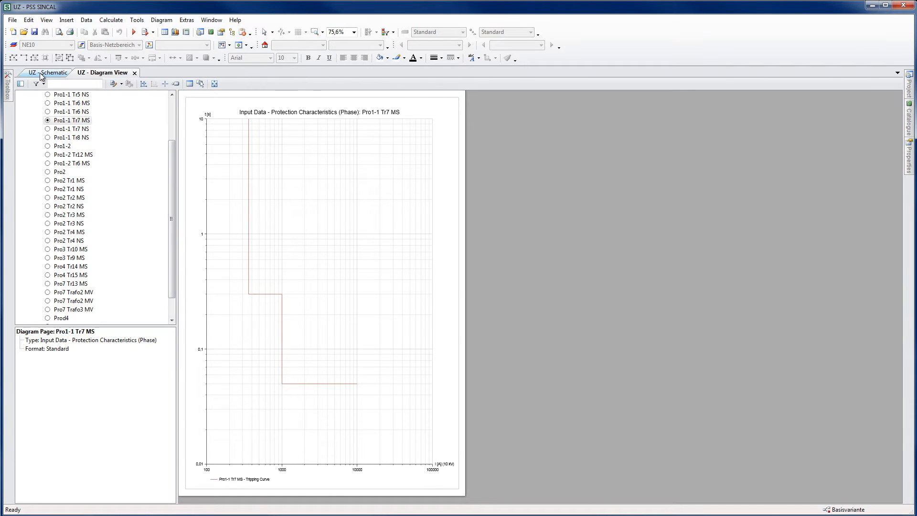
left_click(50, 72)
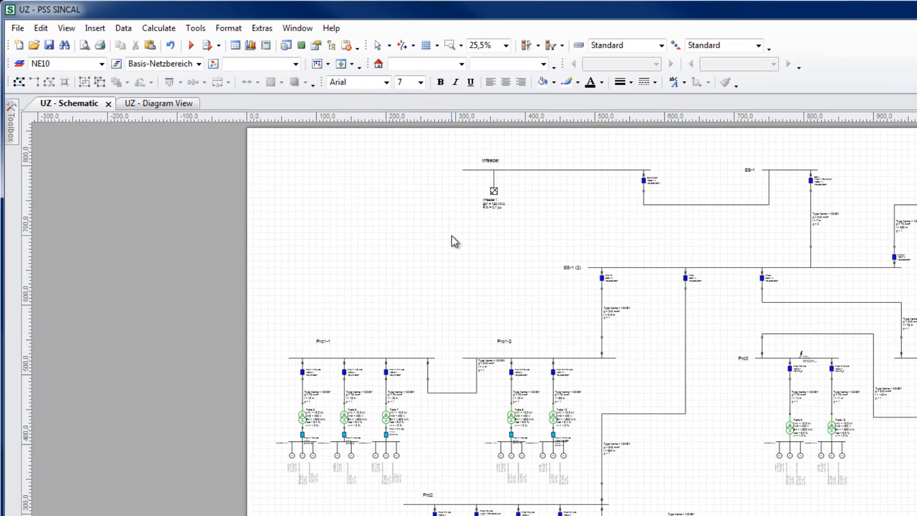
mouse_move(66, 27)
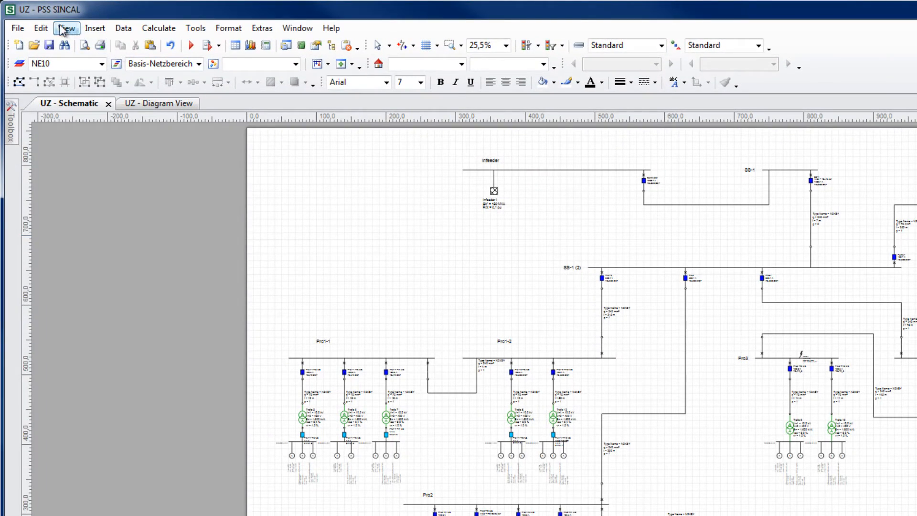
Step: Select the route from the infeeder to the Pro1-1 Tr7 feeder with Edit > Select > Select Route
left_click(40, 27)
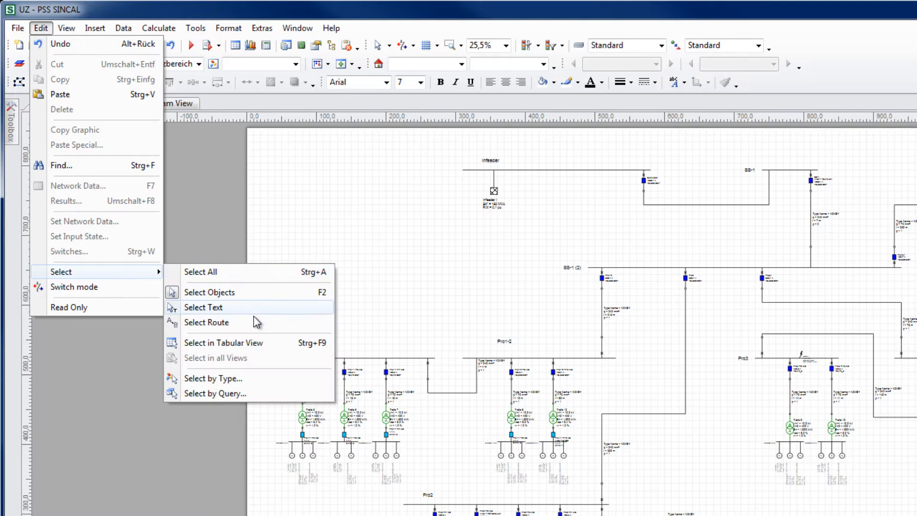
left_click(206, 323)
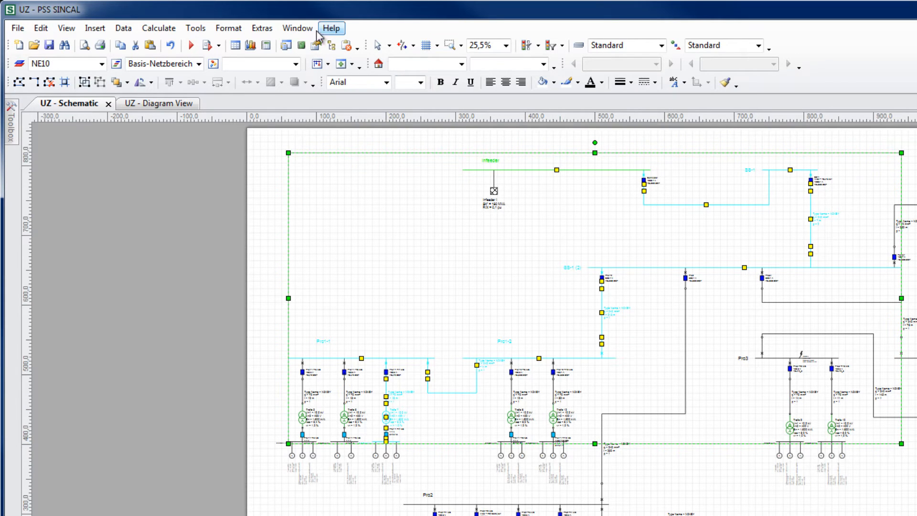
left_click(195, 28)
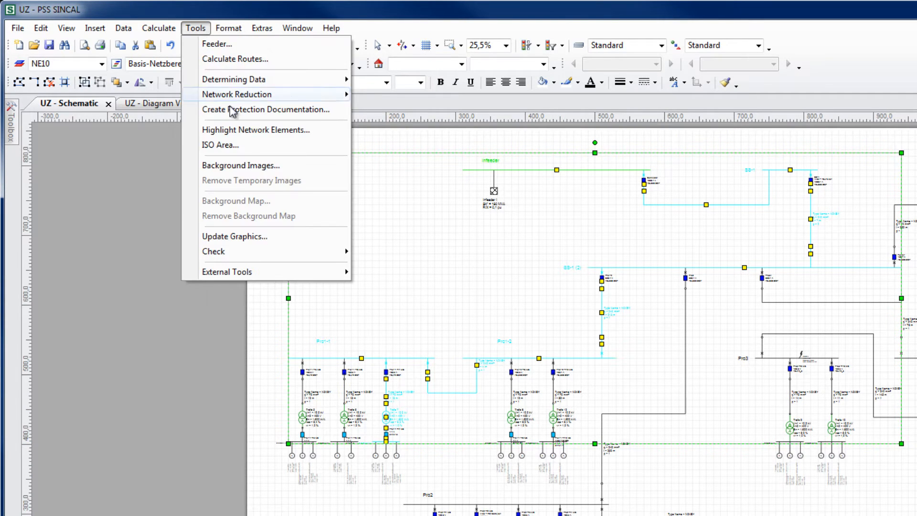
Step: Create an A3 landscape diagram page 'Pro1-1 Trafo 7' with a network diagram
left_click(265, 109)
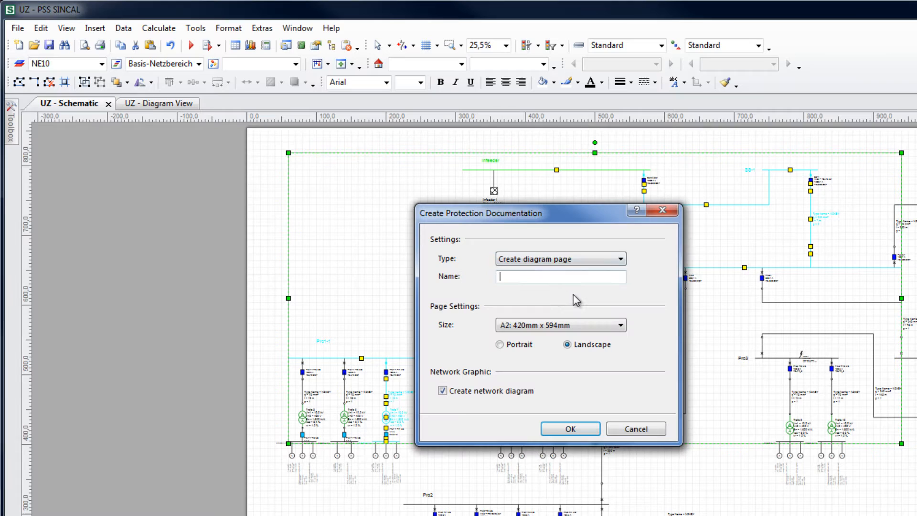
type("Pro1-1 T")
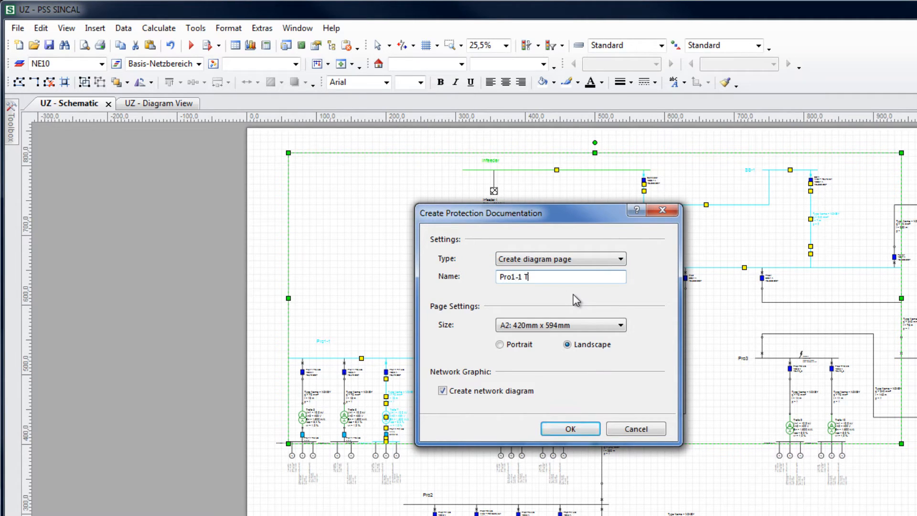
left_click(620, 325)
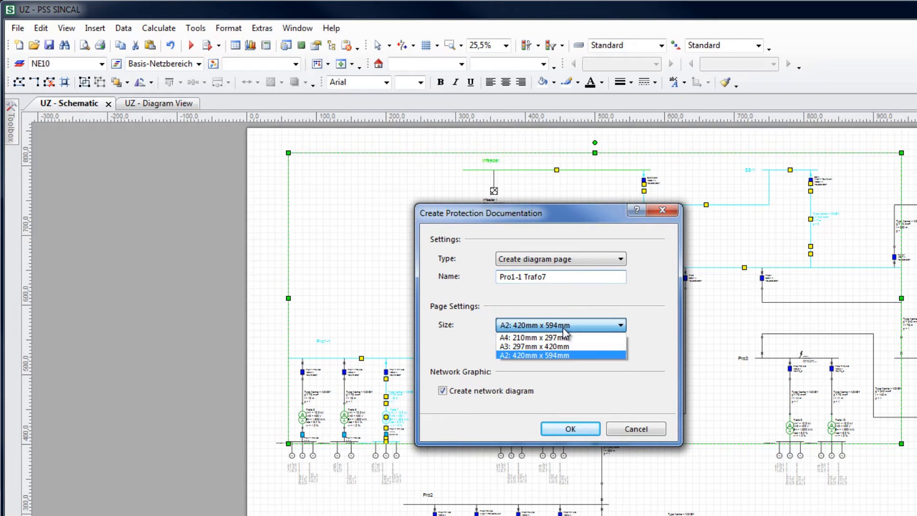
left_click(532, 346)
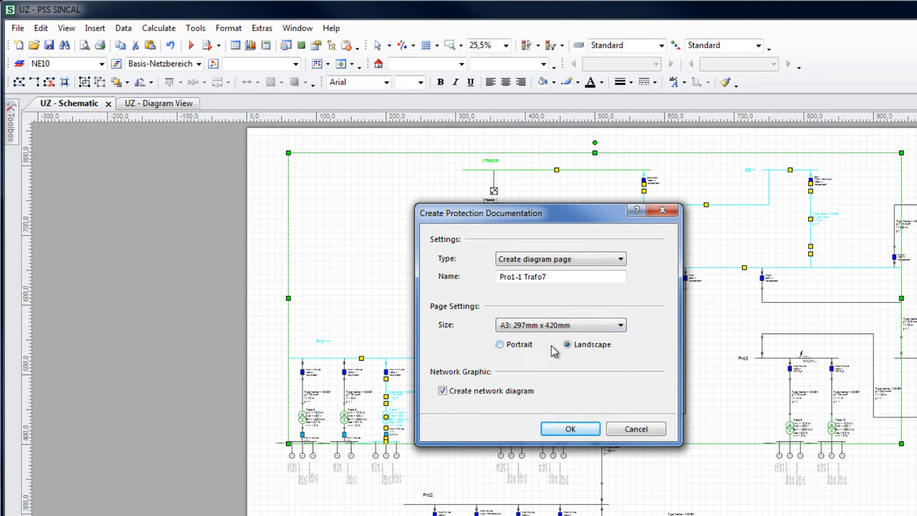
left_click(622, 258)
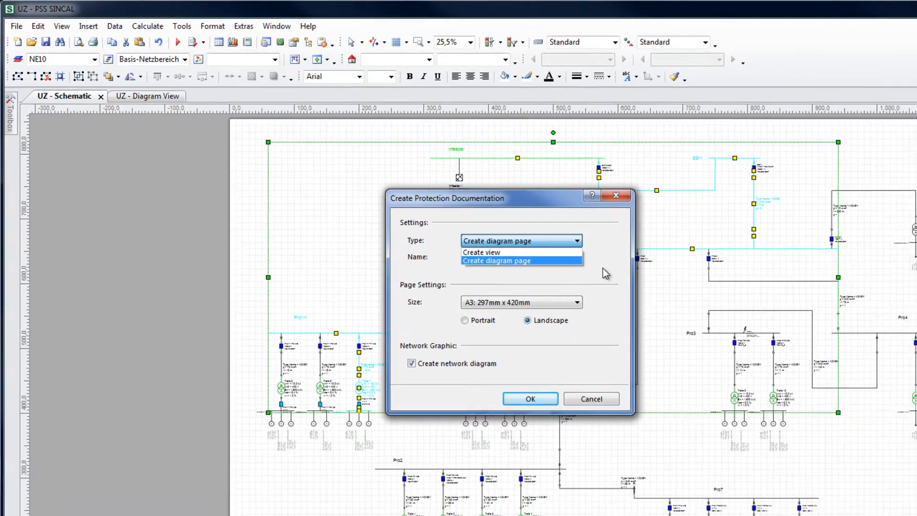
left_click(495, 260)
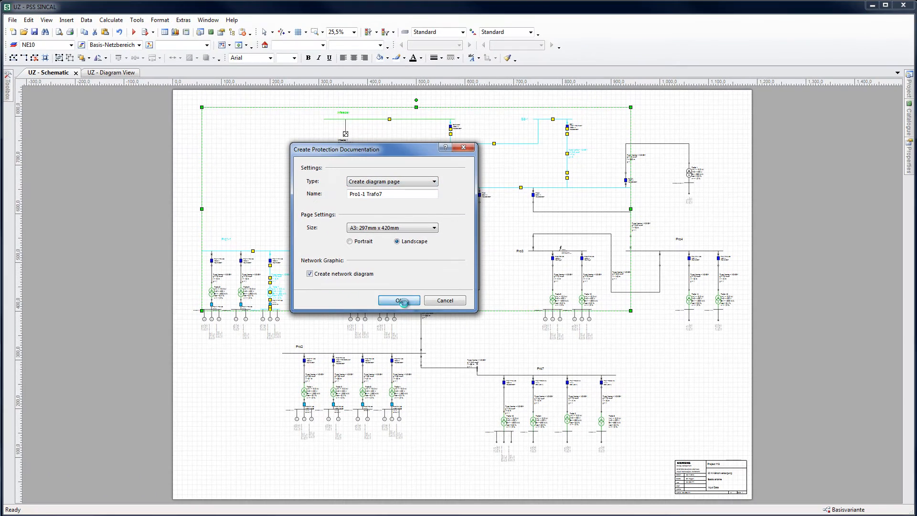
left_click(397, 300)
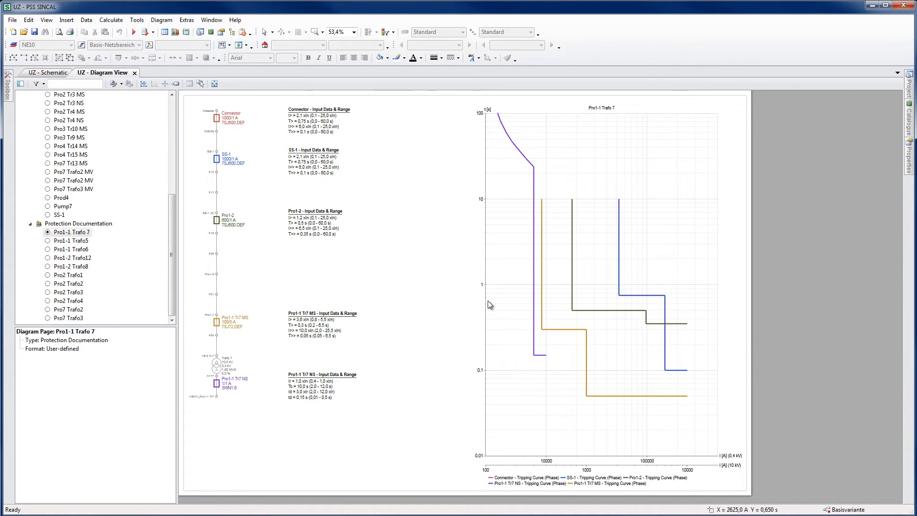
left_click(69, 232)
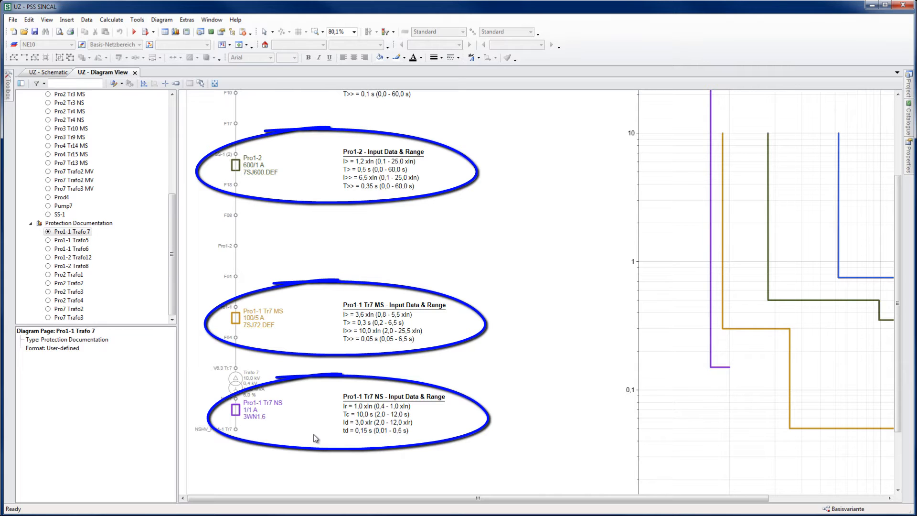
mouse_move(320, 416)
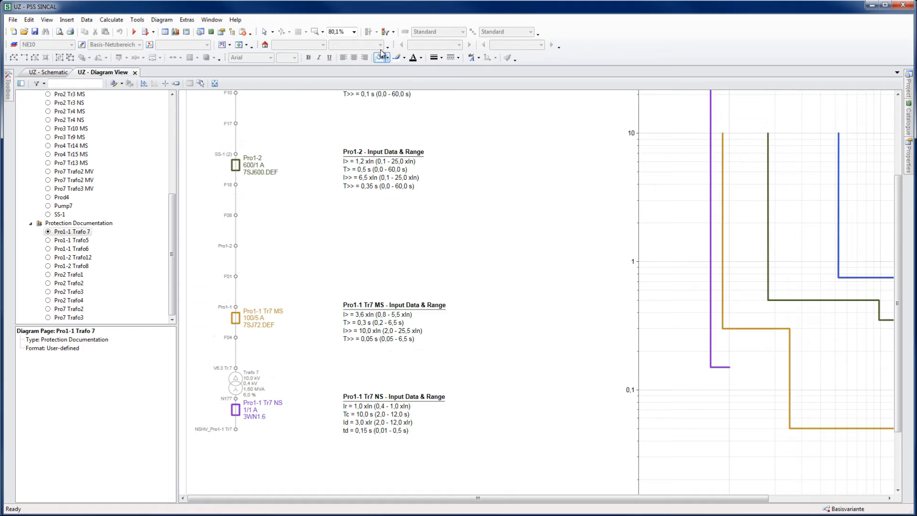
left_click(380, 57)
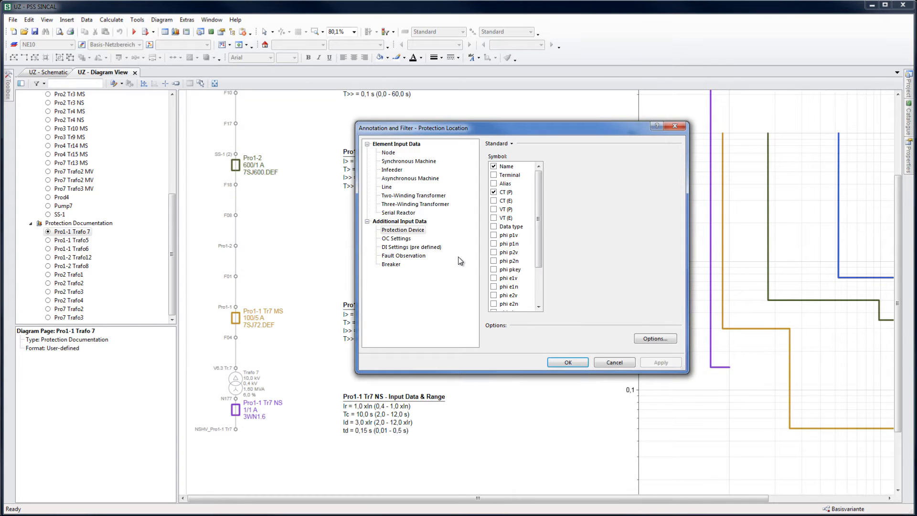
mouse_move(400, 248)
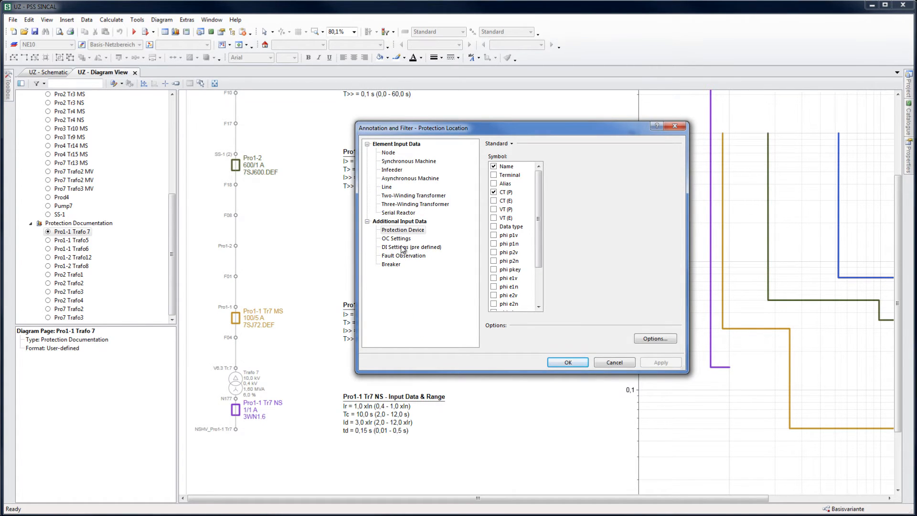
left_click(395, 238)
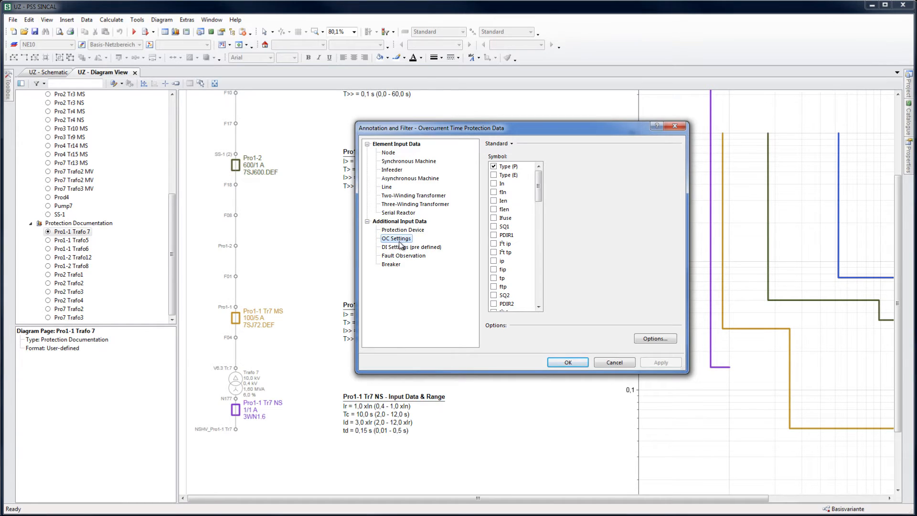
mouse_move(566, 362)
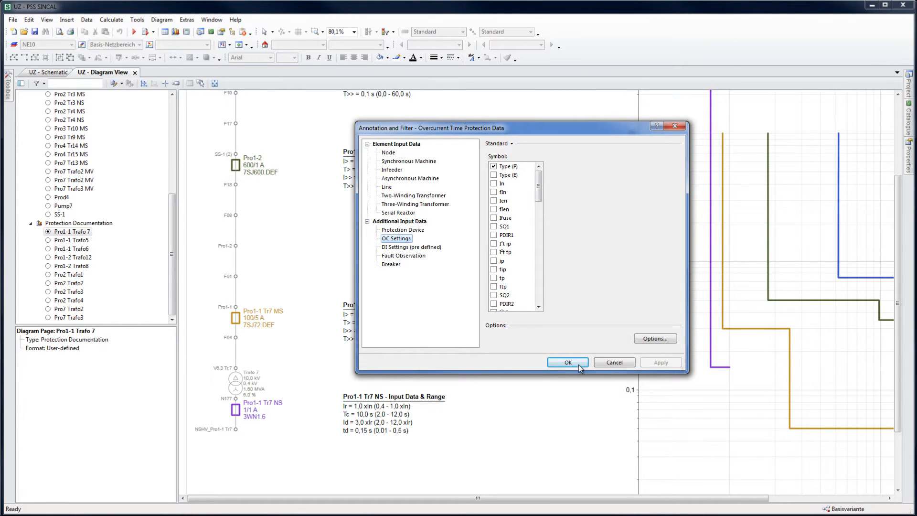
left_click(567, 362)
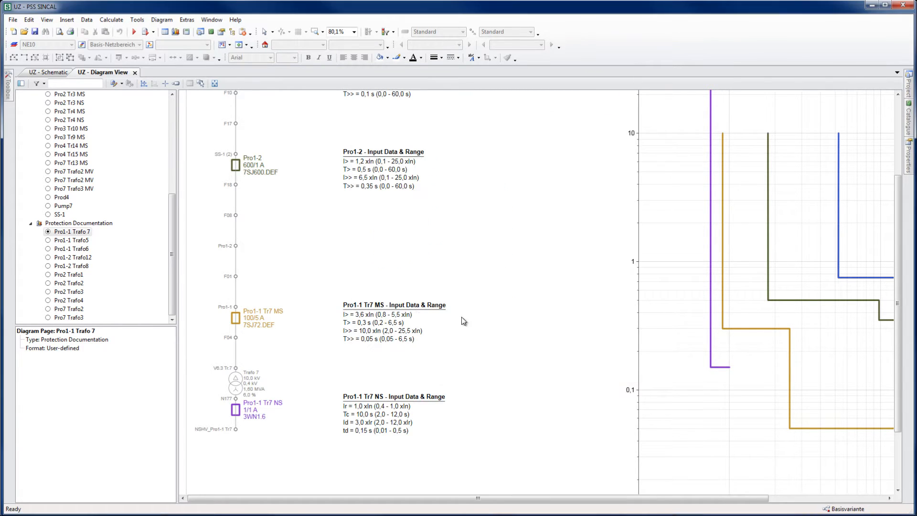
left_click(236, 165)
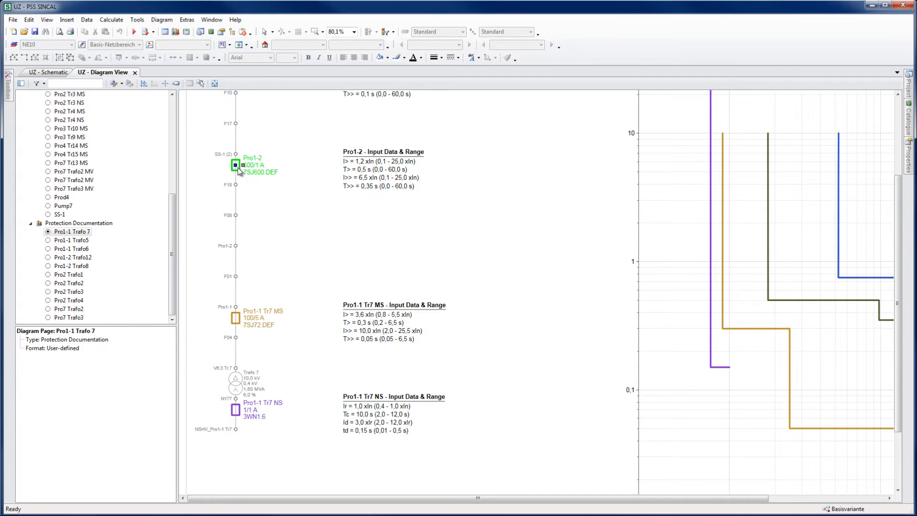
Step: Review the Pro1-2 overcurrent settings, then customize the Pro1-1 Trafo 7 diagram page
double_click(235, 164)
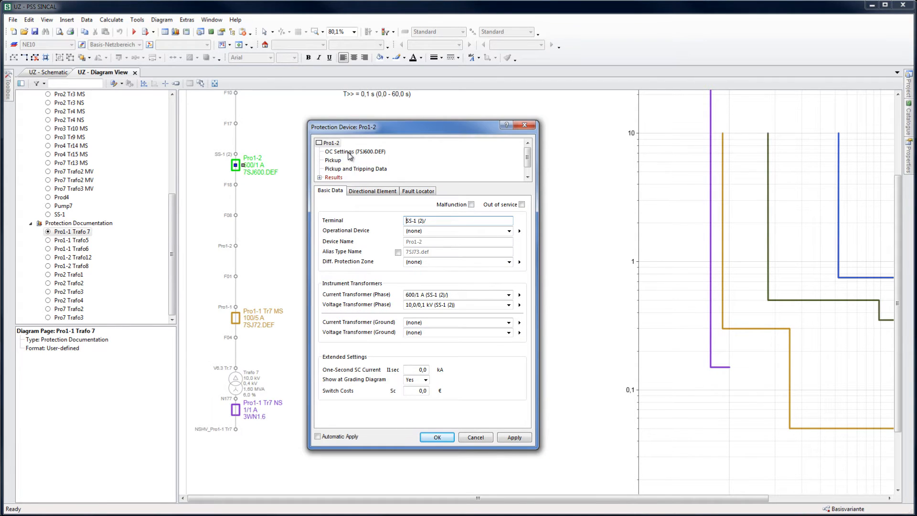
left_click(354, 151)
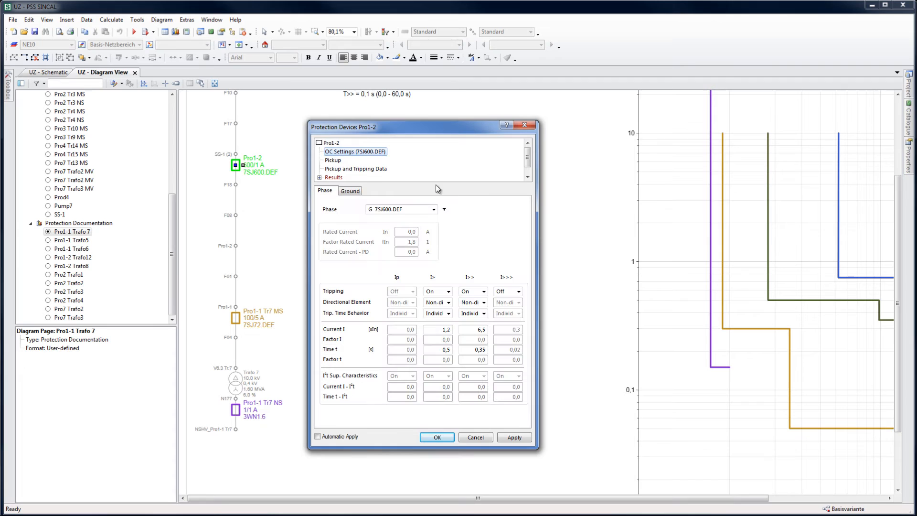
mouse_move(476, 436)
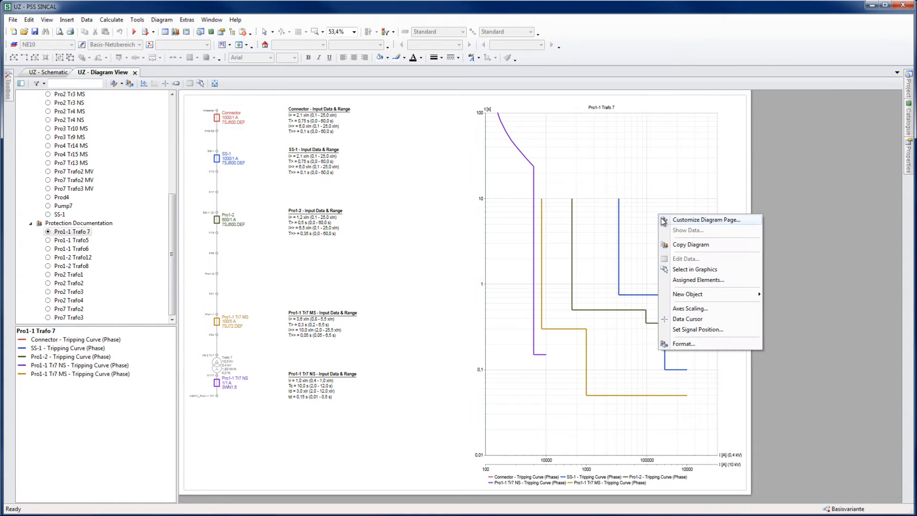
left_click(707, 219)
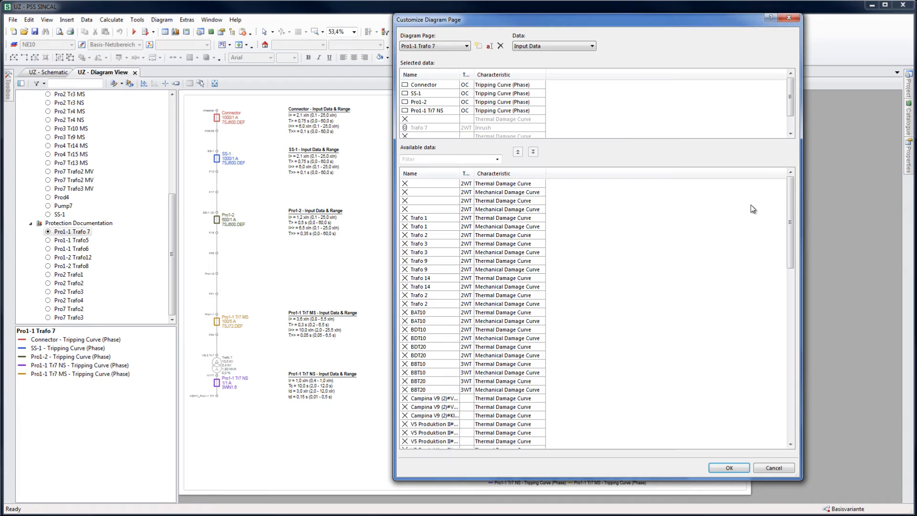
Step: Browse the available damage curves and confirm, keeping the five tripping curves unchanged
scroll("down", 3)
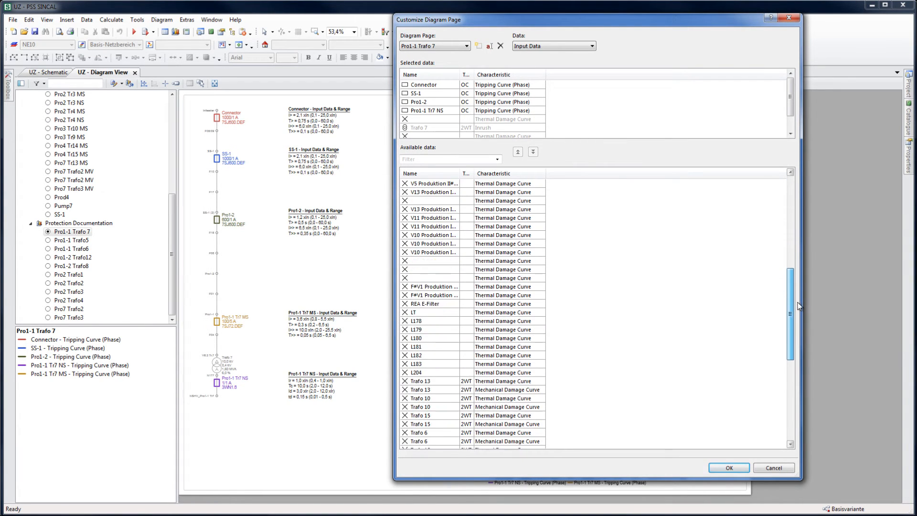
scroll("down", 3)
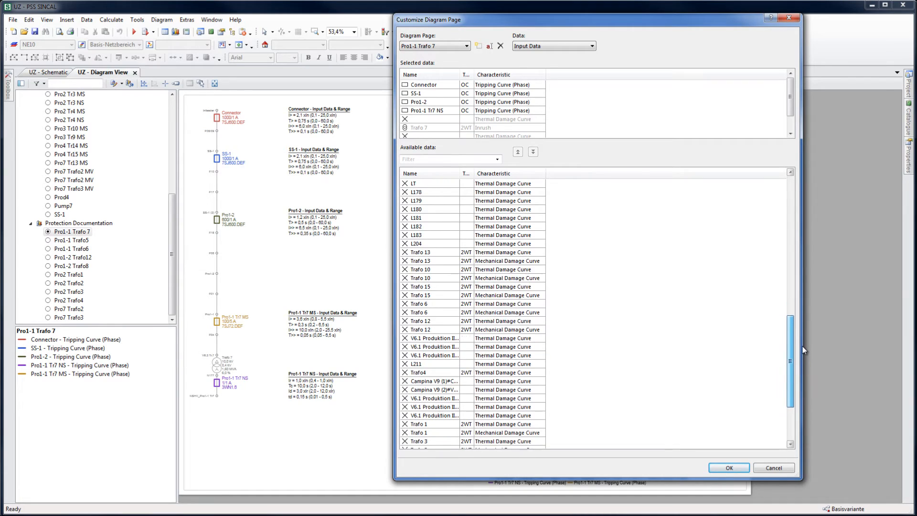
scroll("down", 3)
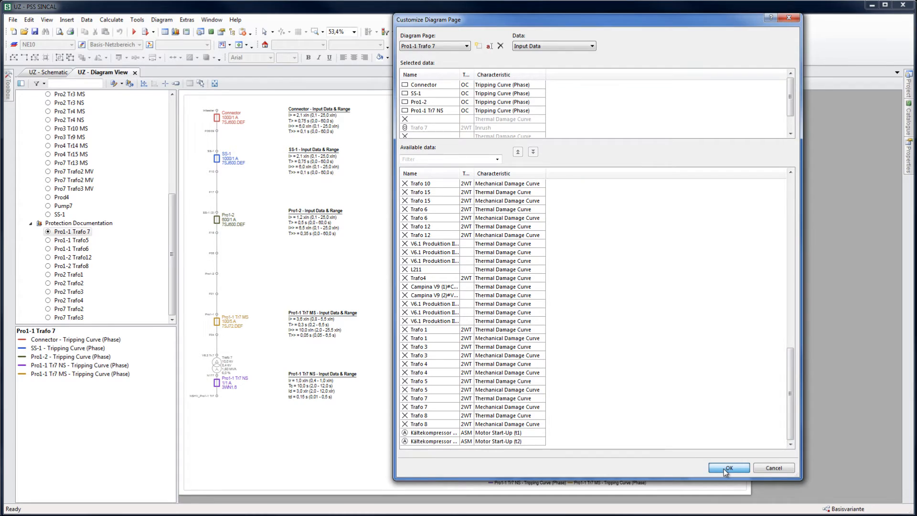
left_click(727, 467)
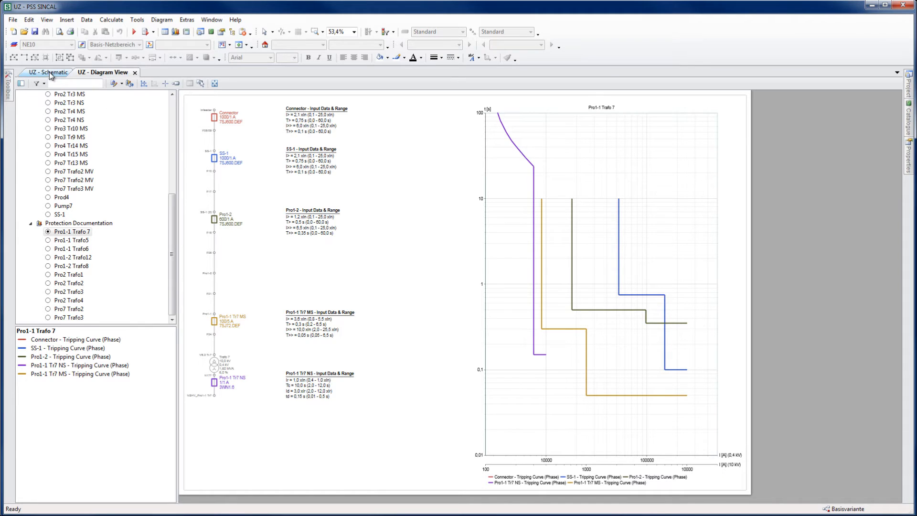
Step: Review the short-circuit calculation settings from the network schematic
left_click(49, 72)
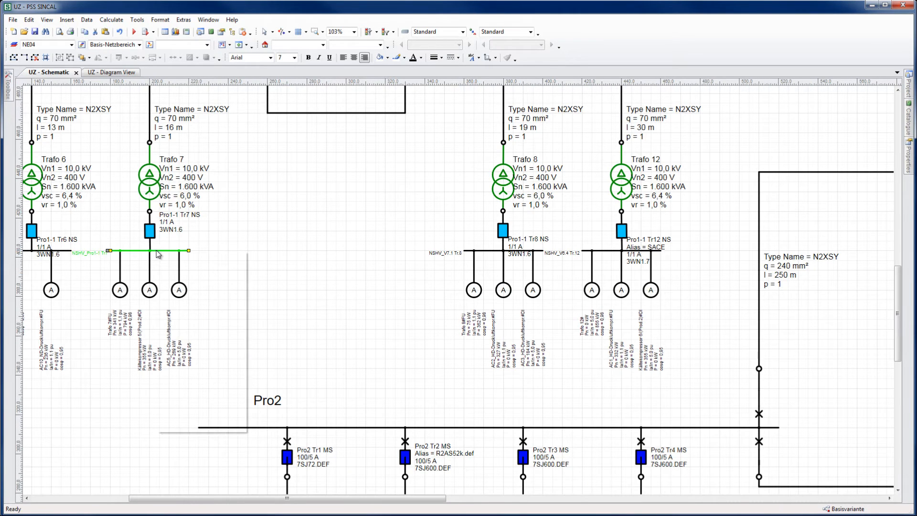
right_click(158, 253)
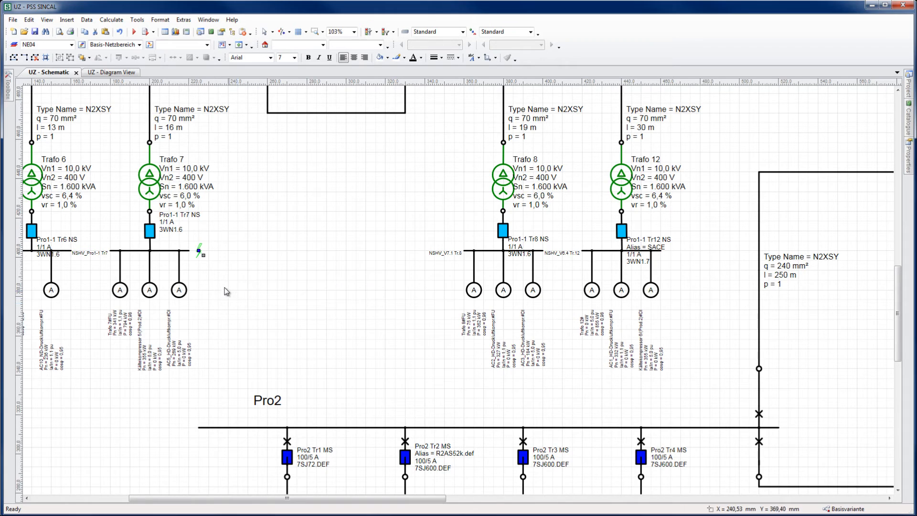
left_click(111, 19)
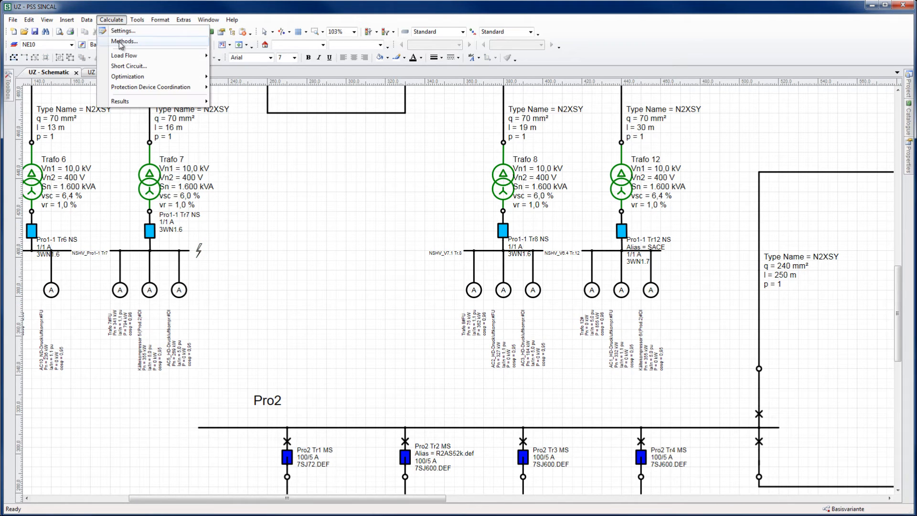
left_click(124, 41)
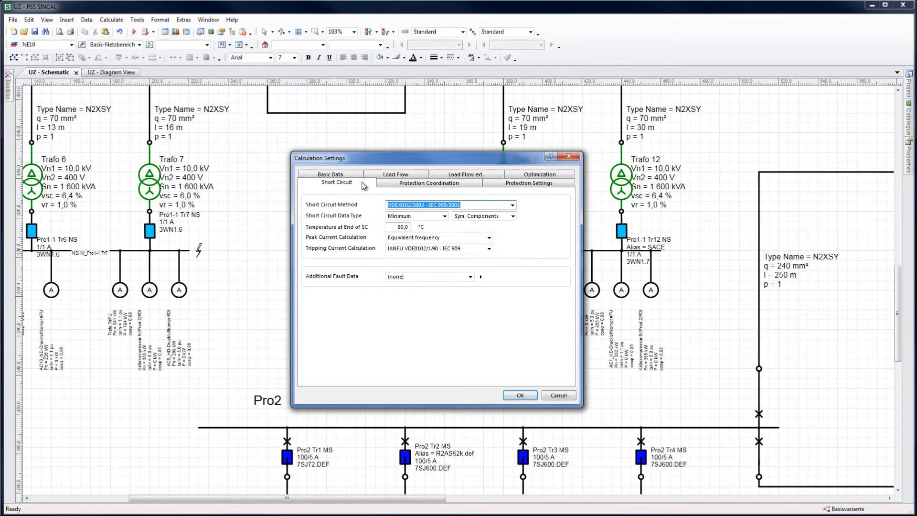
left_click(444, 215)
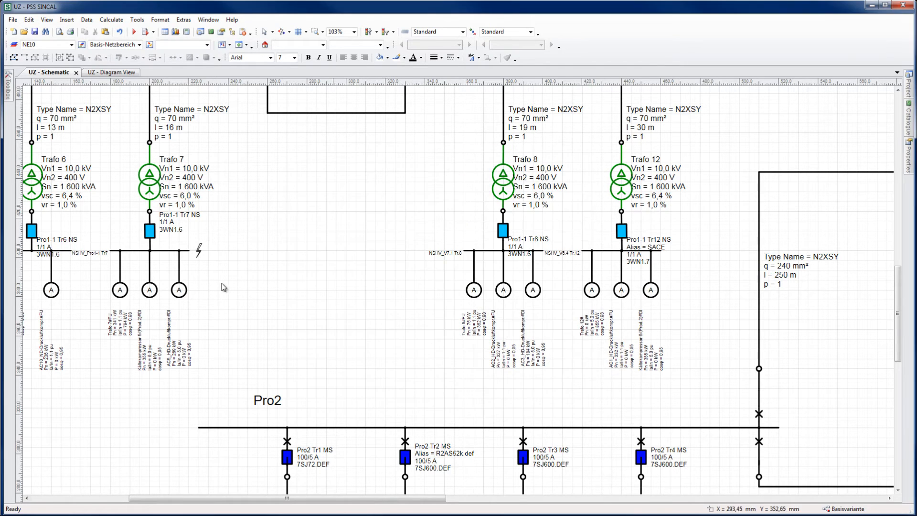
Step: Run a 3-phase short-circuit protection simulation at the Trafo 7 busbar fault
right_click(199, 248)
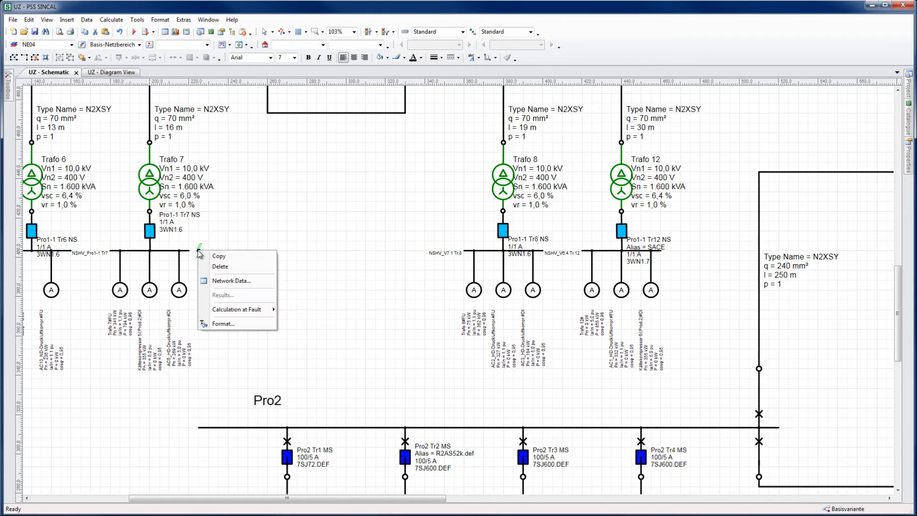
left_click(240, 309)
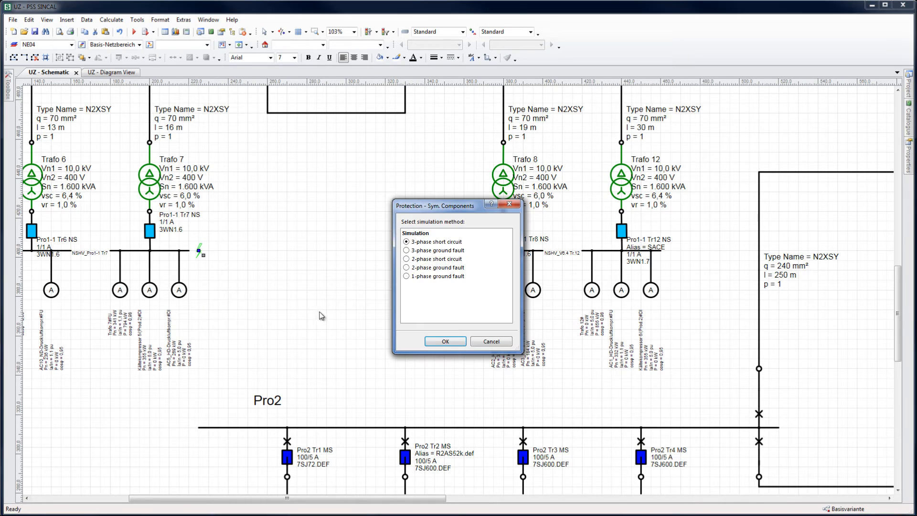
left_click(445, 341)
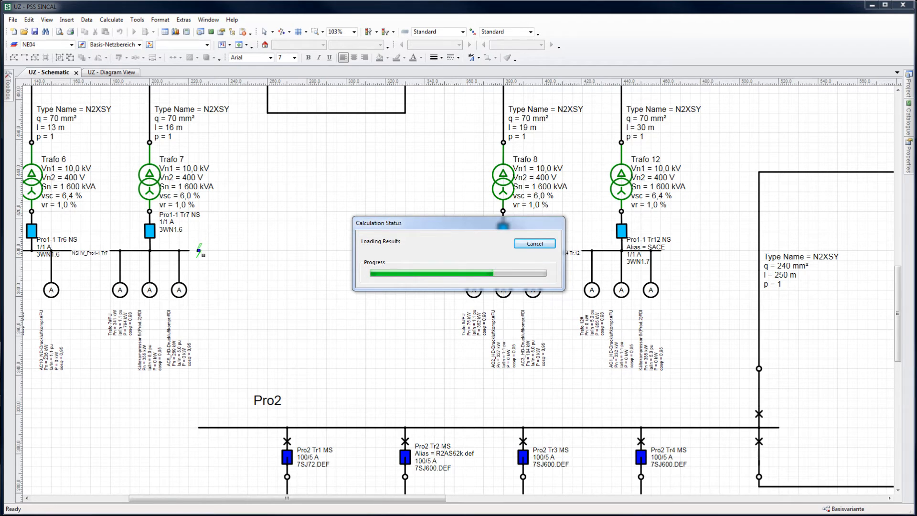
Step: Run a 2-phase short-circuit protection simulation at the same fault
left_click(111, 19)
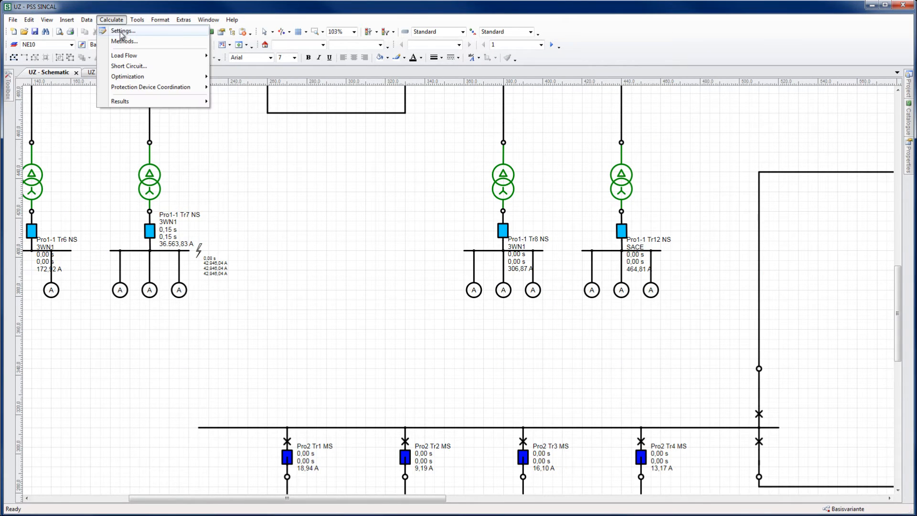
left_click(122, 30)
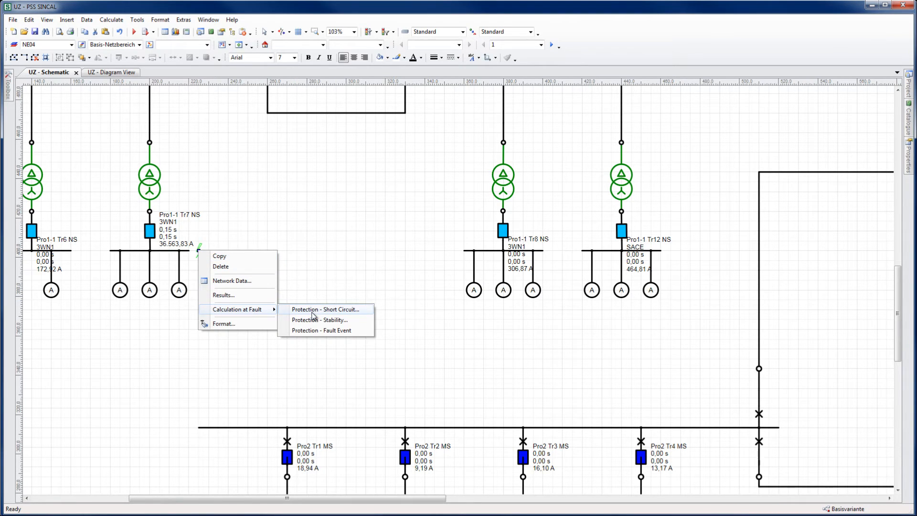
left_click(327, 309)
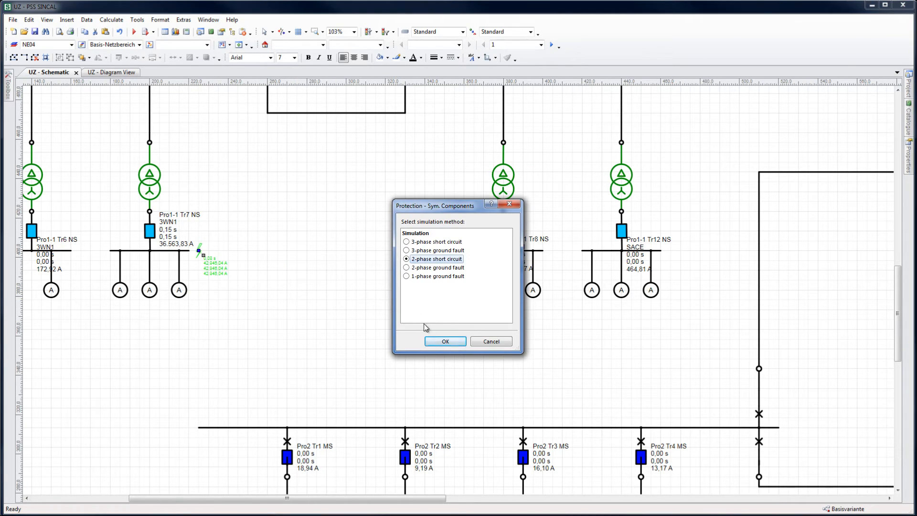
left_click(445, 341)
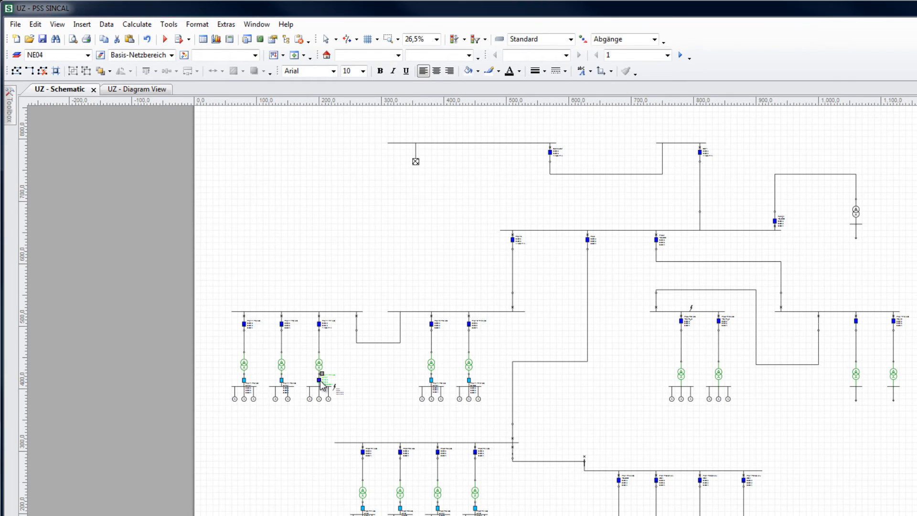
double_click(321, 380)
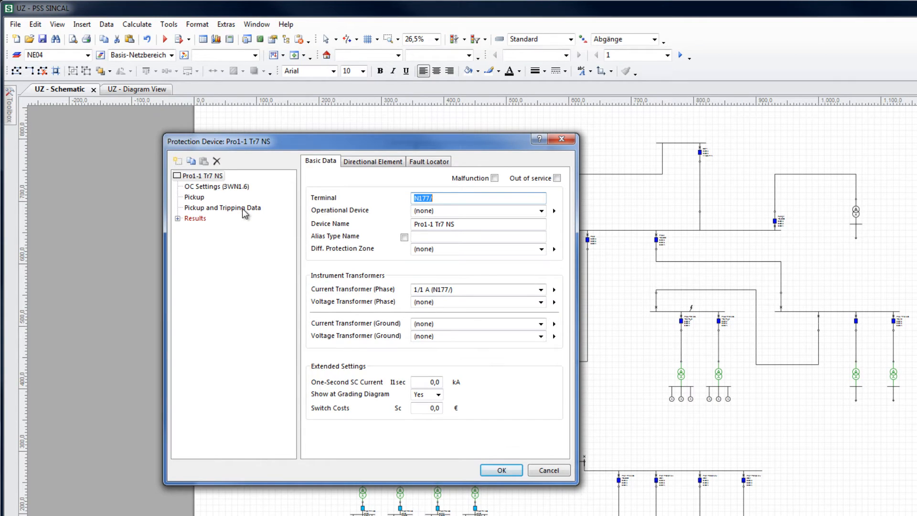
left_click(223, 207)
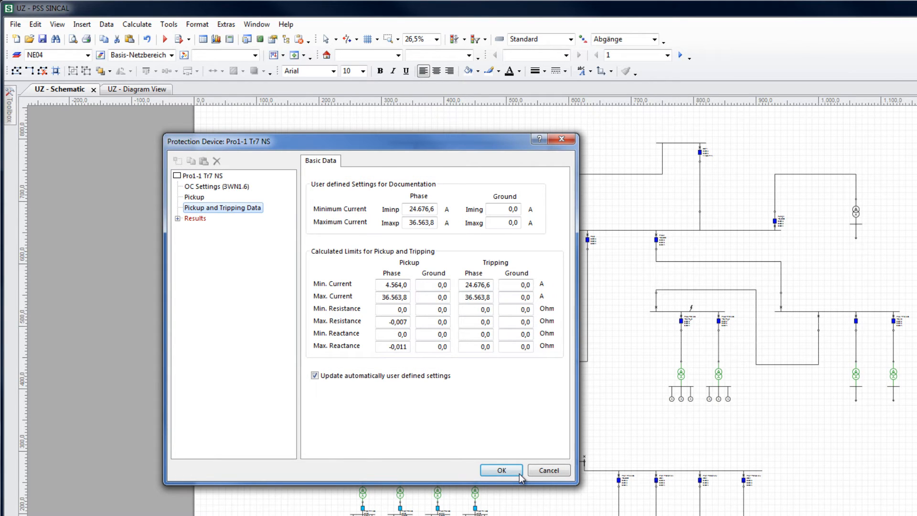
left_click(500, 469)
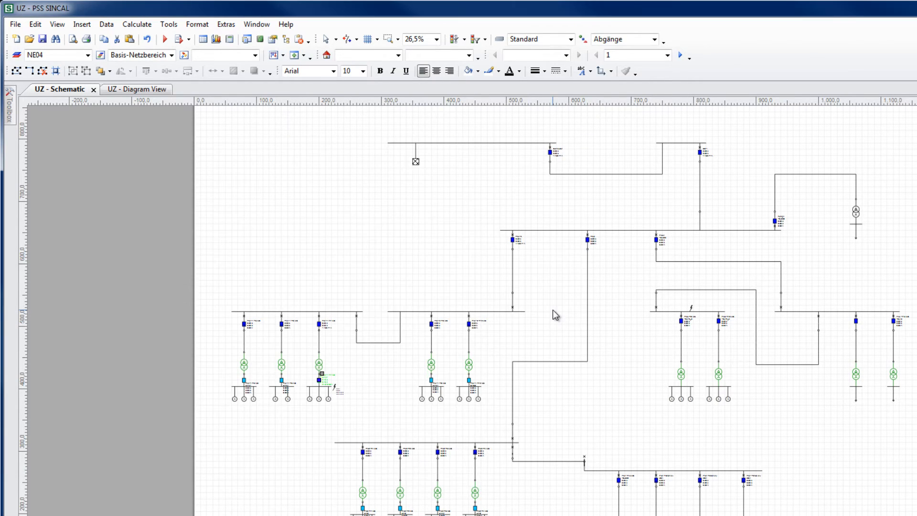
left_click(702, 153)
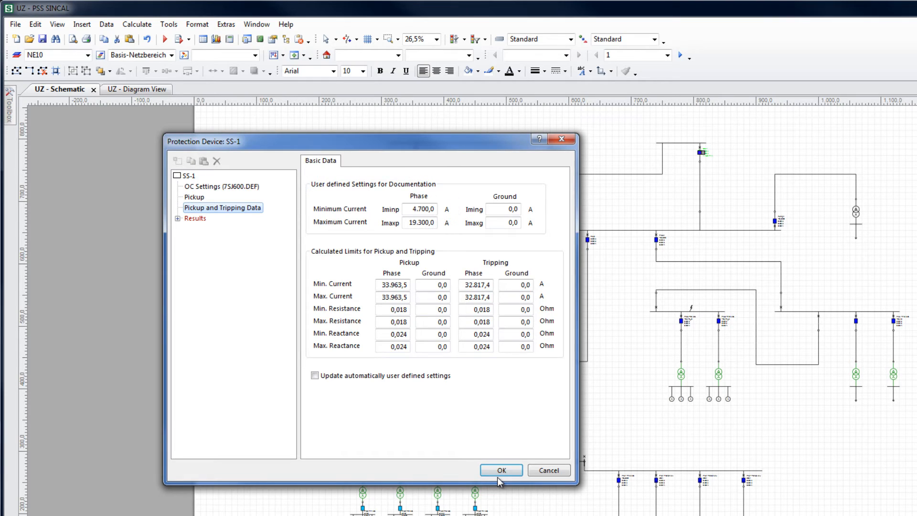
left_click(500, 469)
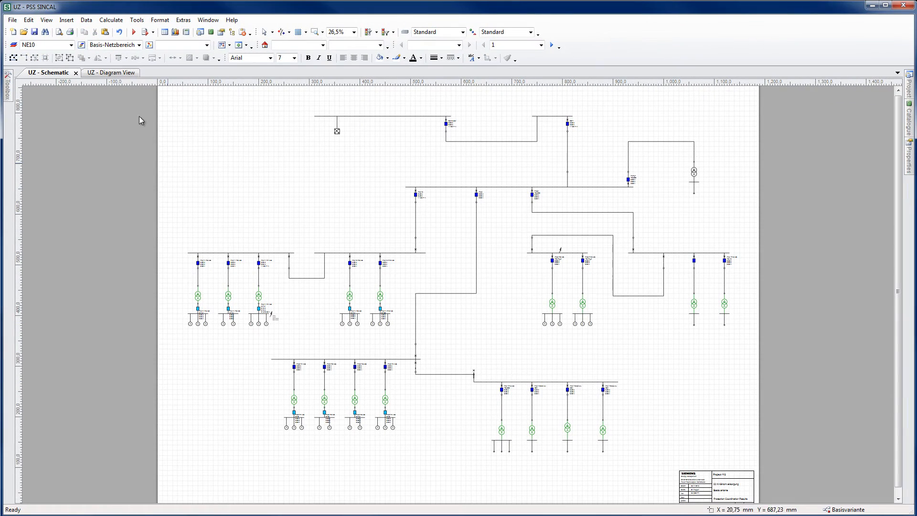
Step: Add the SS-1 and Pro1-1 Tr7 NS phase Current Range characteristics to the diagram page
left_click(107, 72)
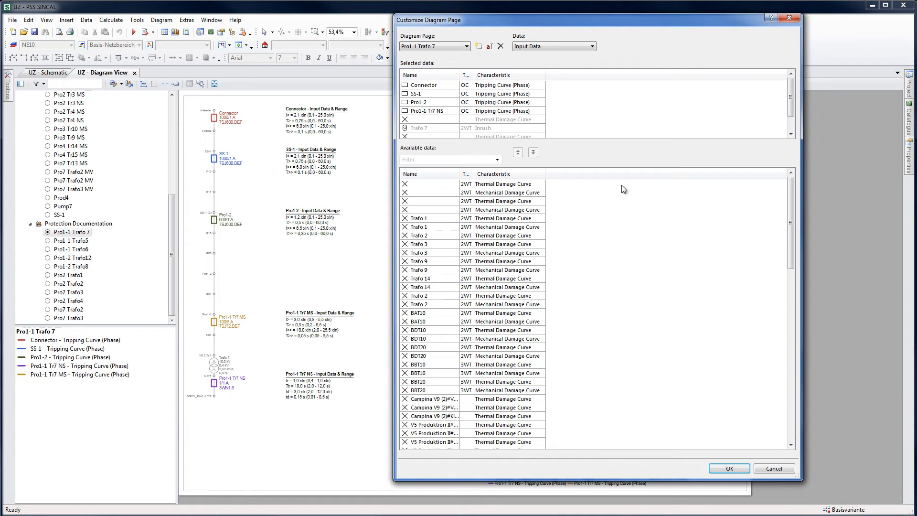
left_click(592, 46)
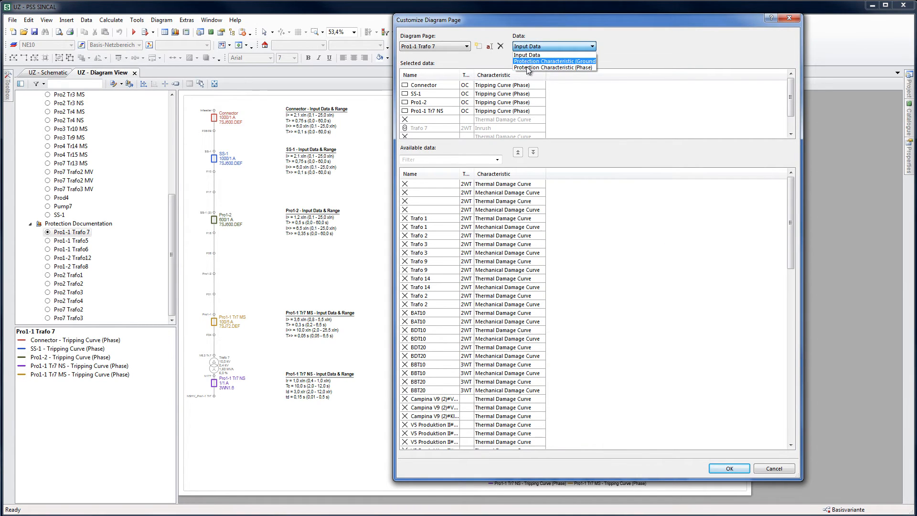
left_click(552, 67)
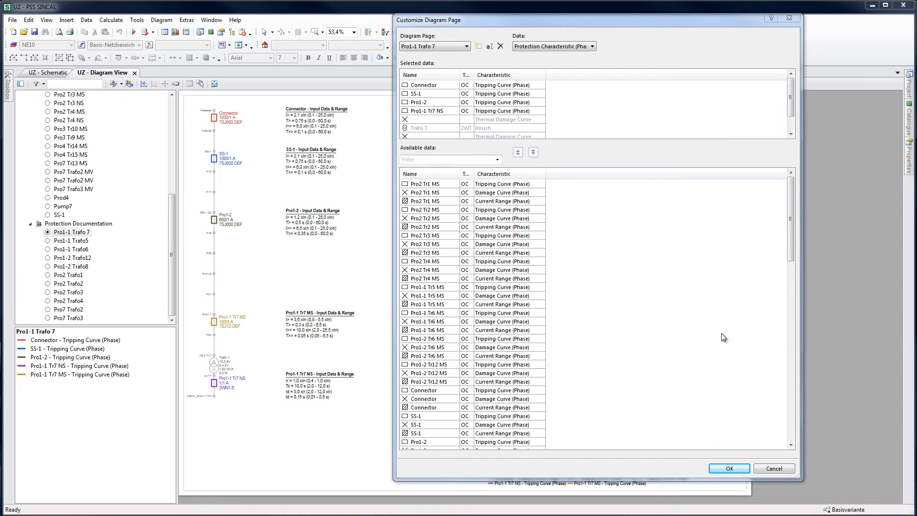
scroll("down", 3)
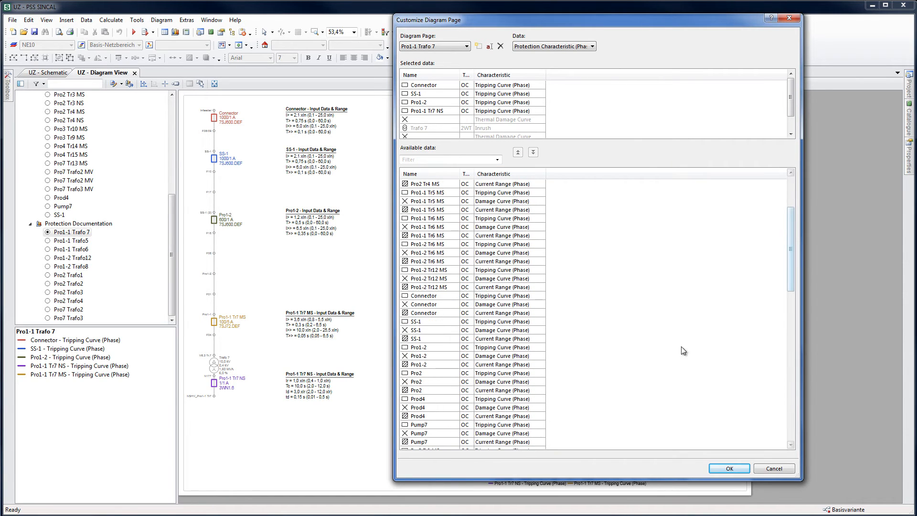
left_click(426, 338)
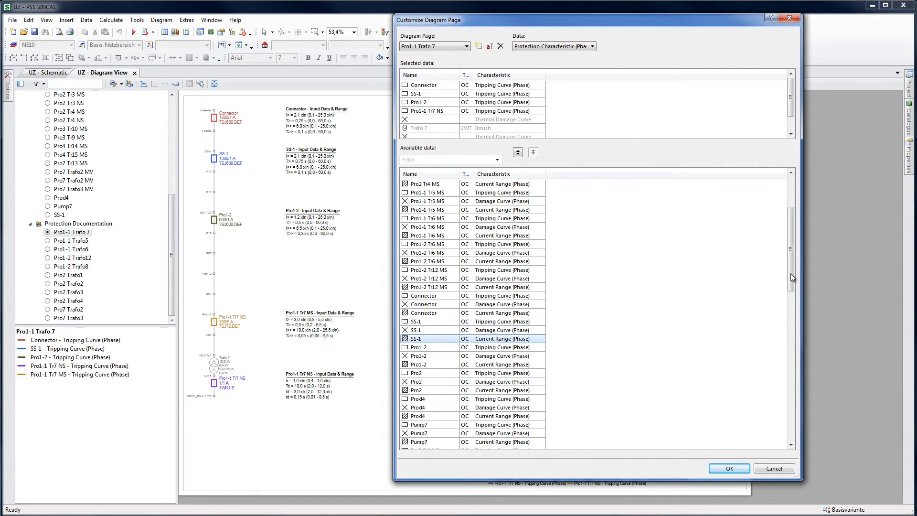
scroll("down", 3)
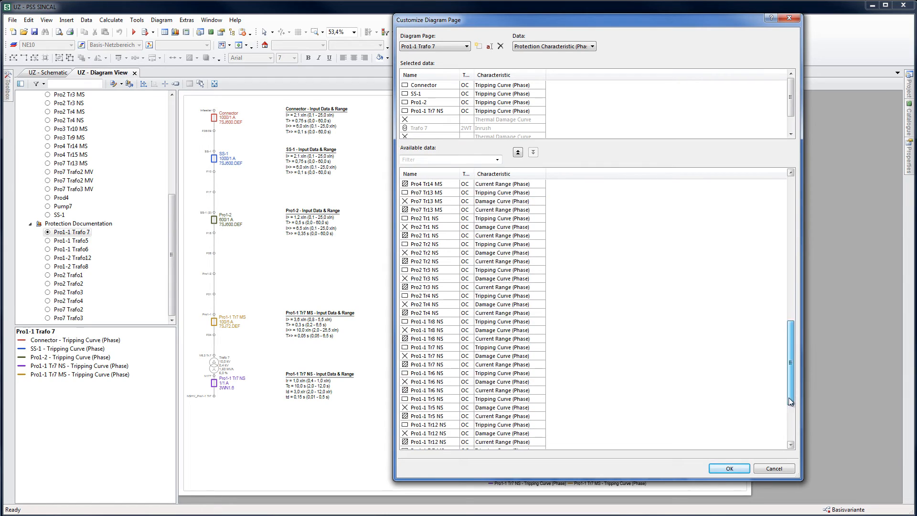
scroll("down", 3)
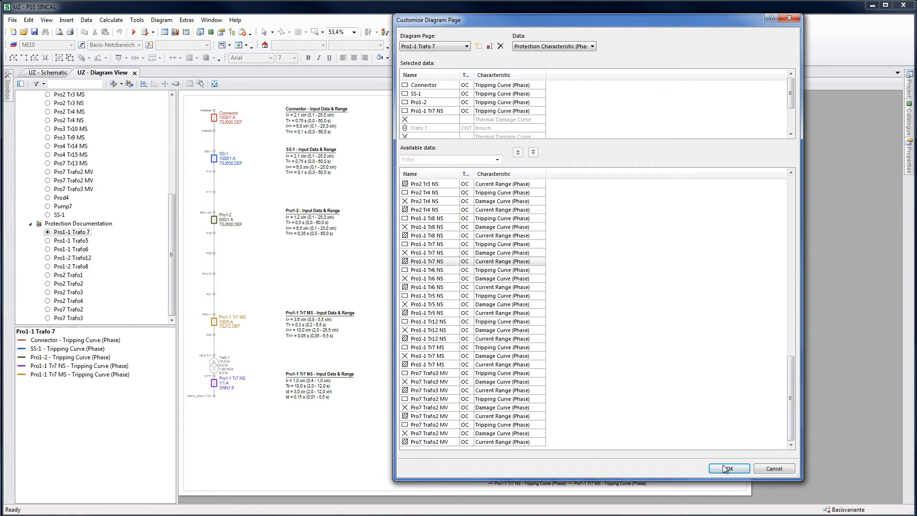
left_click(727, 468)
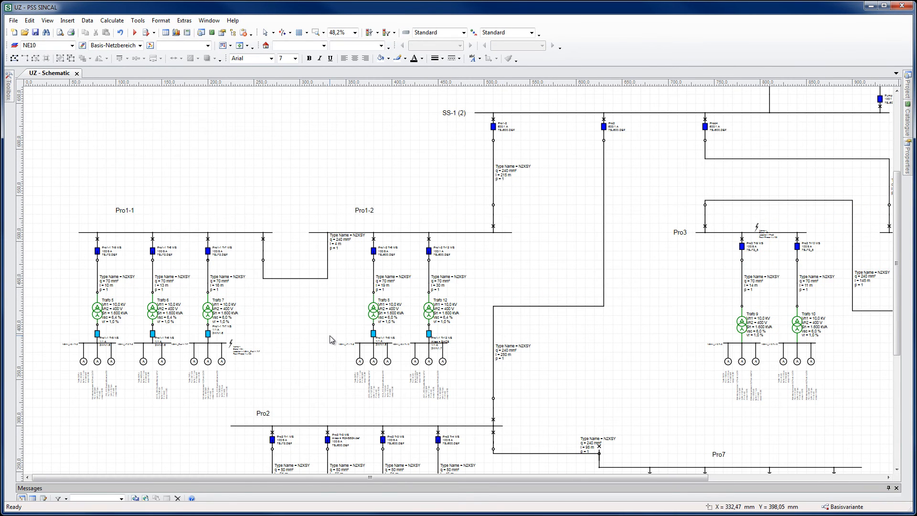
Step: Rerun the 3-phase short-circuit protection simulation at the fault below Trafo 7
scroll("down", 3)
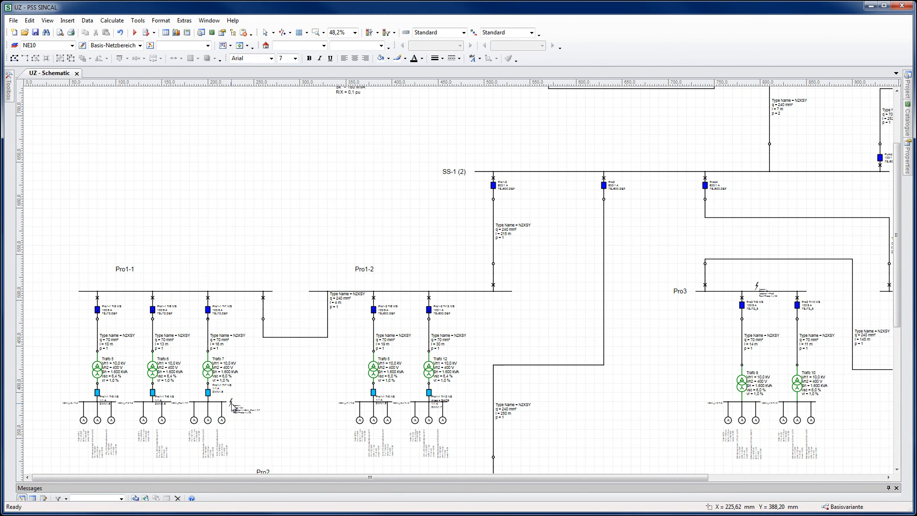
right_click(231, 405)
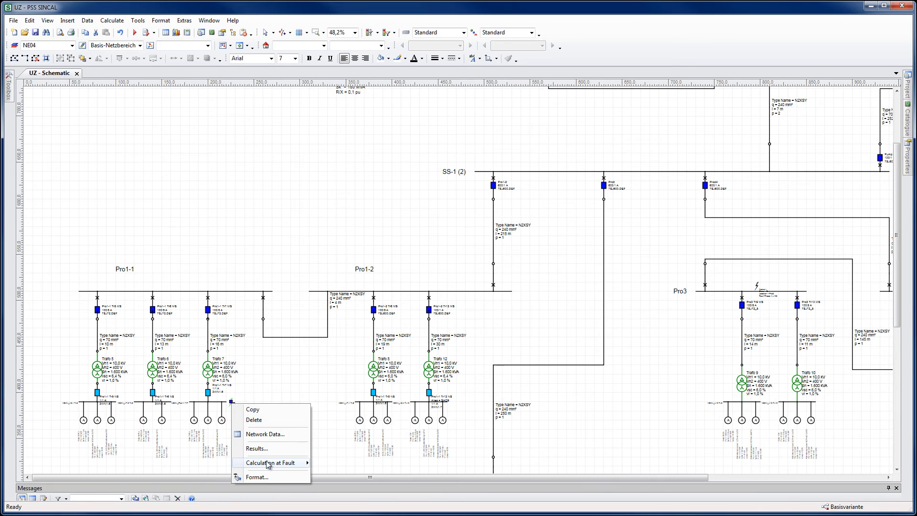
left_click(269, 463)
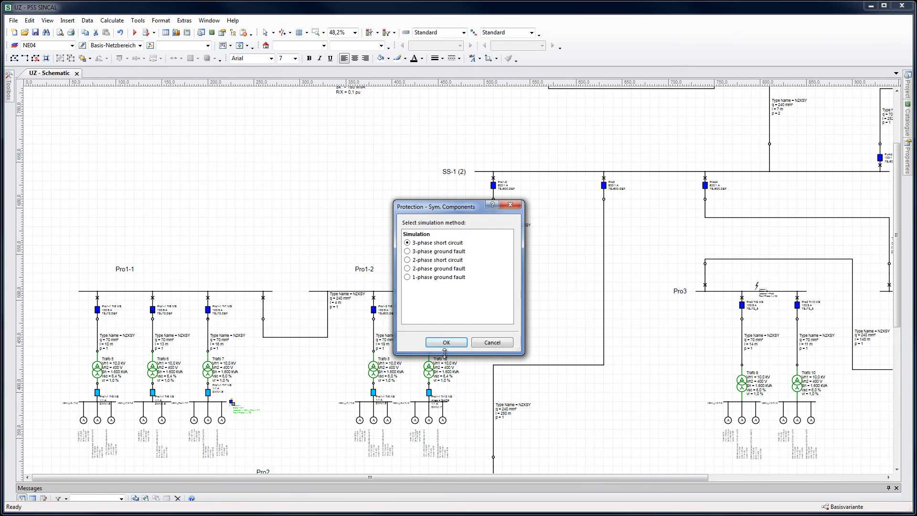
left_click(445, 342)
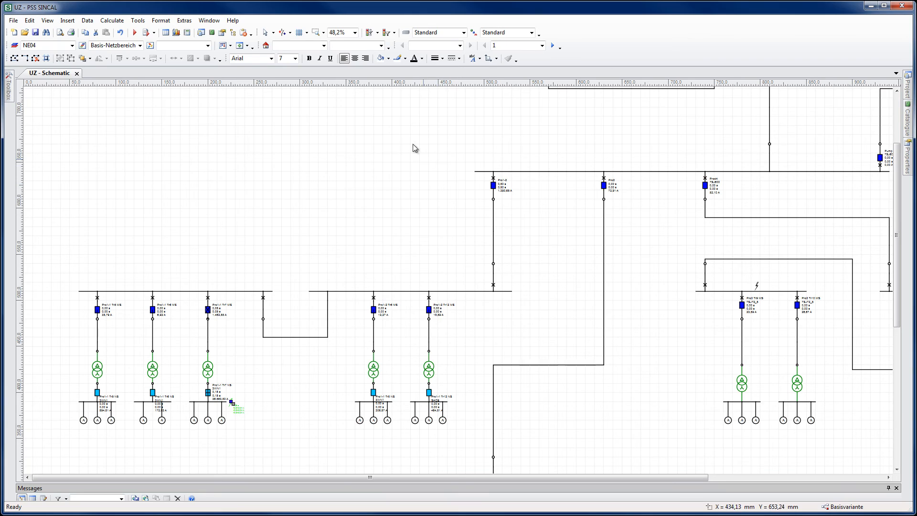
Step: Apply the Evaluation colouring preset and advance to result step 2, showing Tr7 MS tripped
left_click(388, 32)
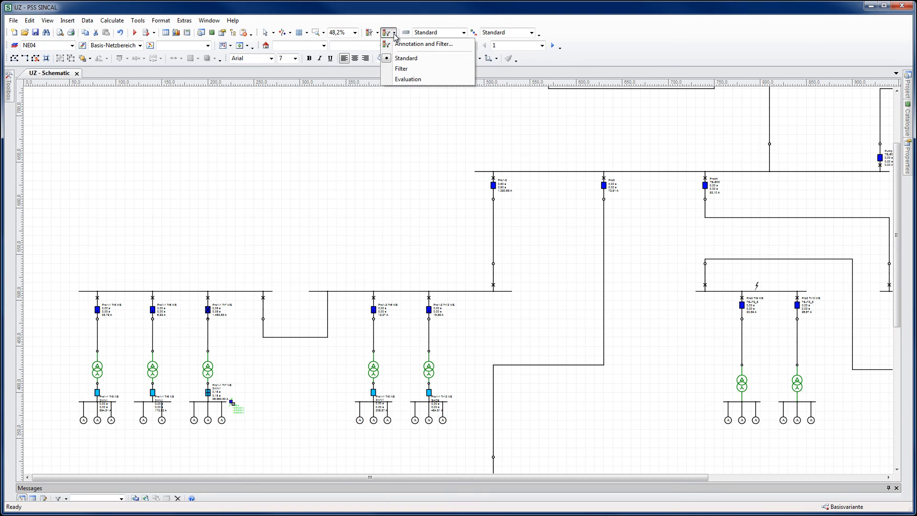
left_click(401, 68)
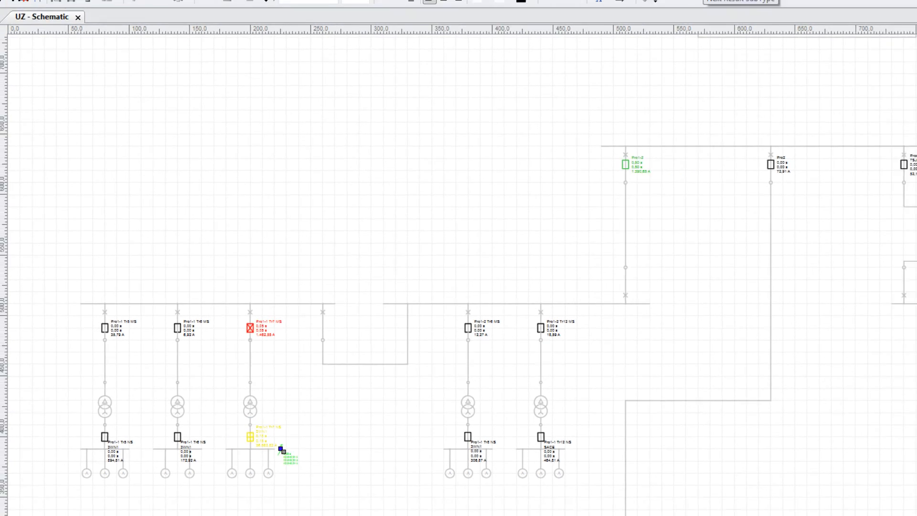
left_click(550, 46)
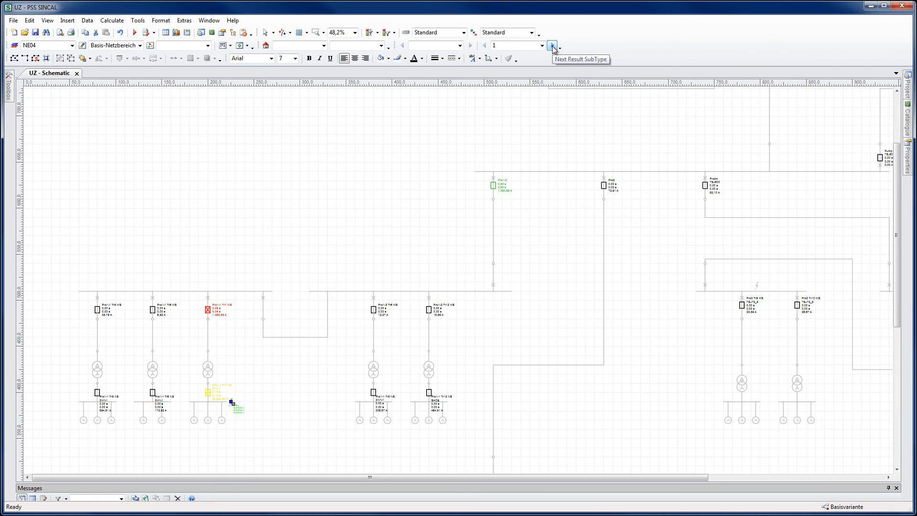
left_click(551, 46)
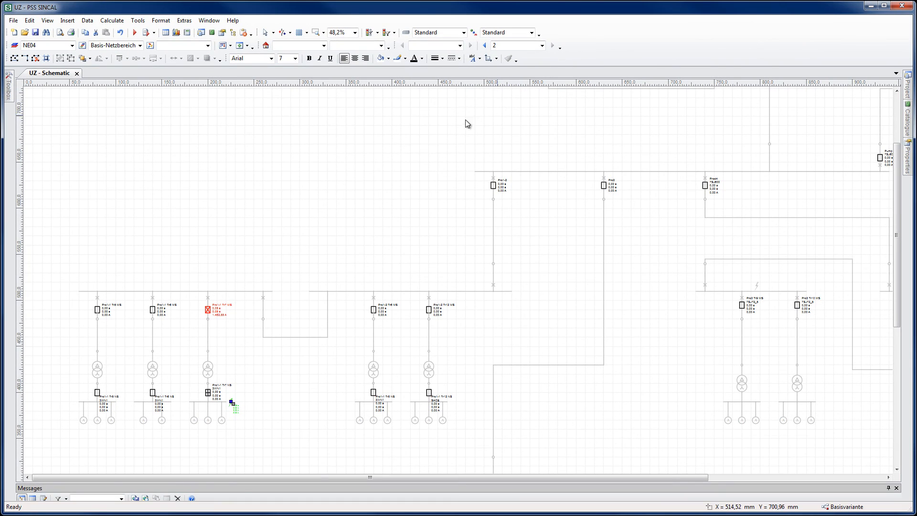
mouse_move(297, 160)
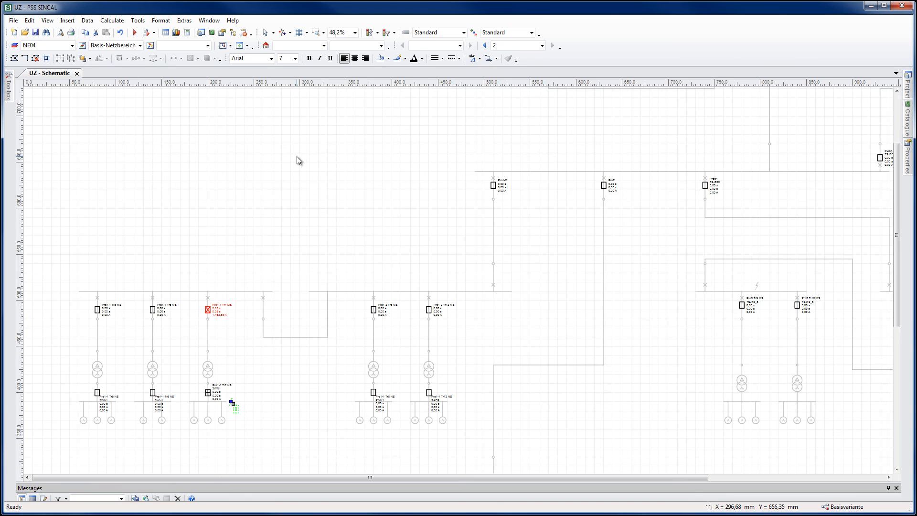
Step: Show the Pro1-1 Trafo 7 grading diagram from Diagram View, with hatched short-circuit current bands
left_click(388, 32)
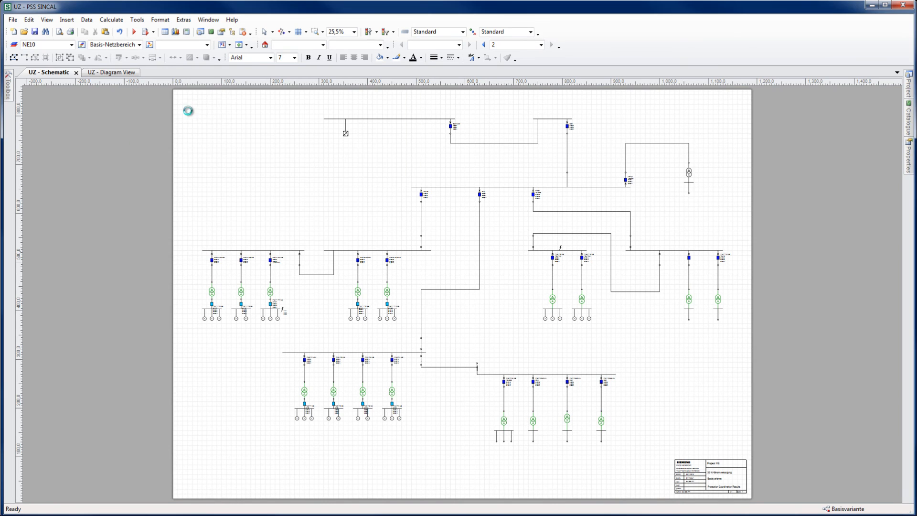
left_click(110, 72)
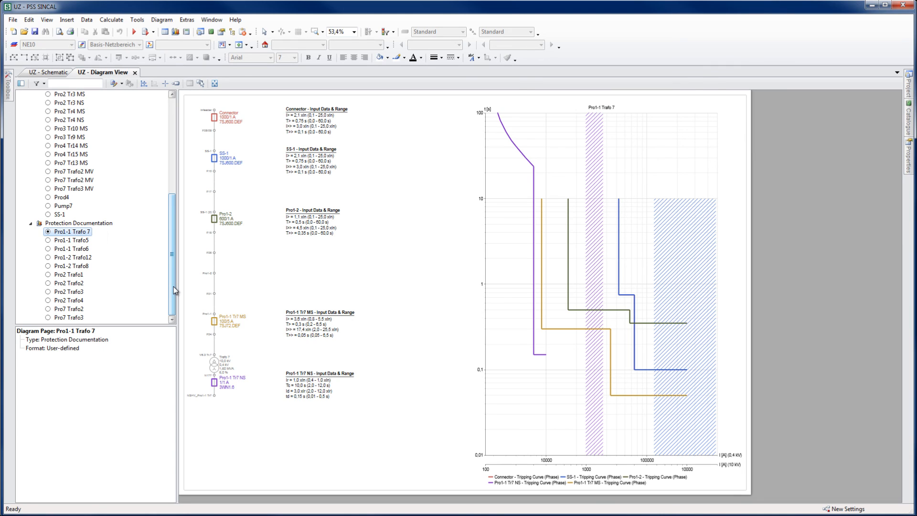
mouse_move(126, 242)
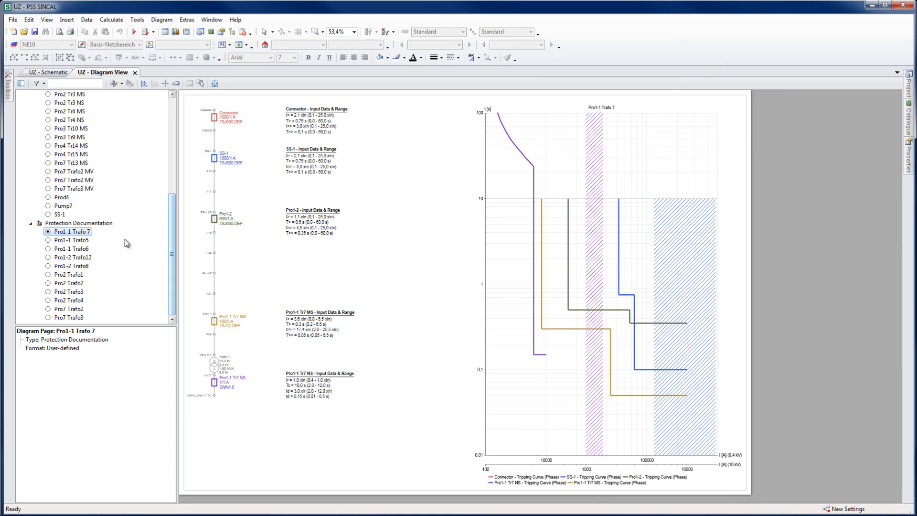
right_click(78, 223)
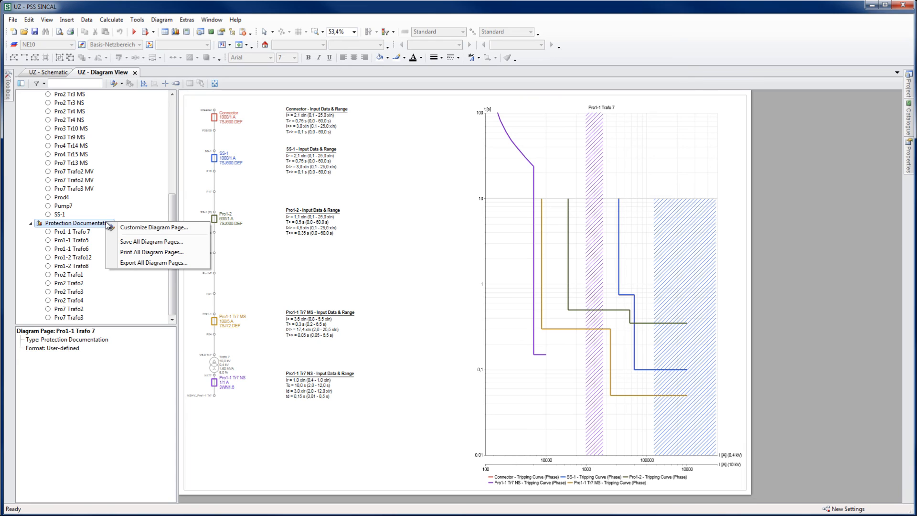